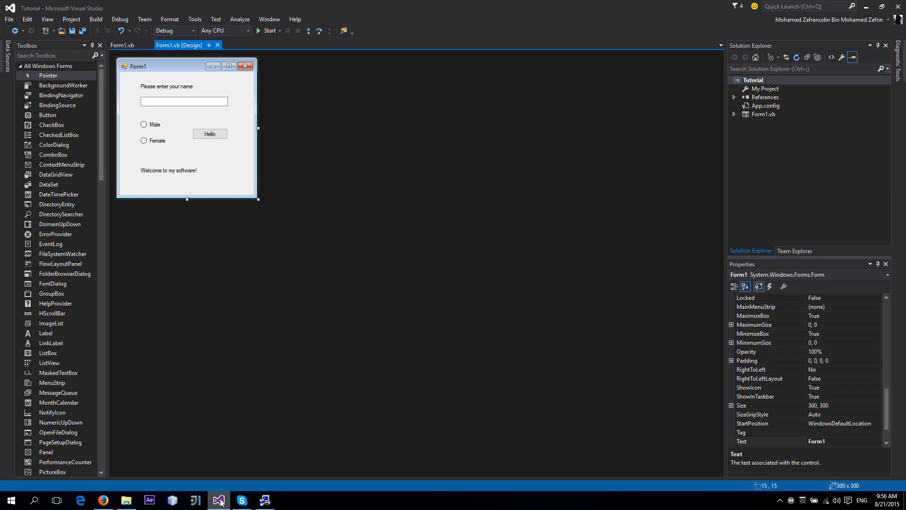
# Step: Start the Tutorial app so Form1 appears with Male selected
pyautogui.click(266, 31)
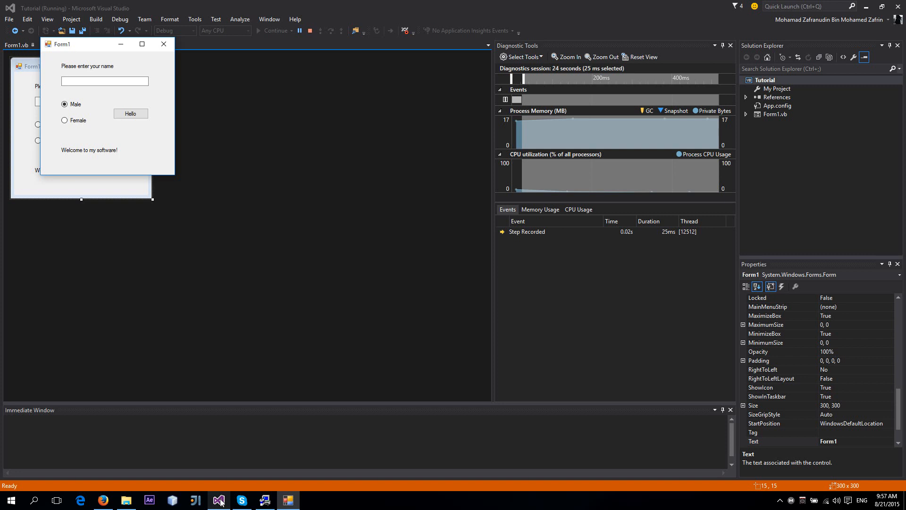
pyautogui.moveTo(79, 416)
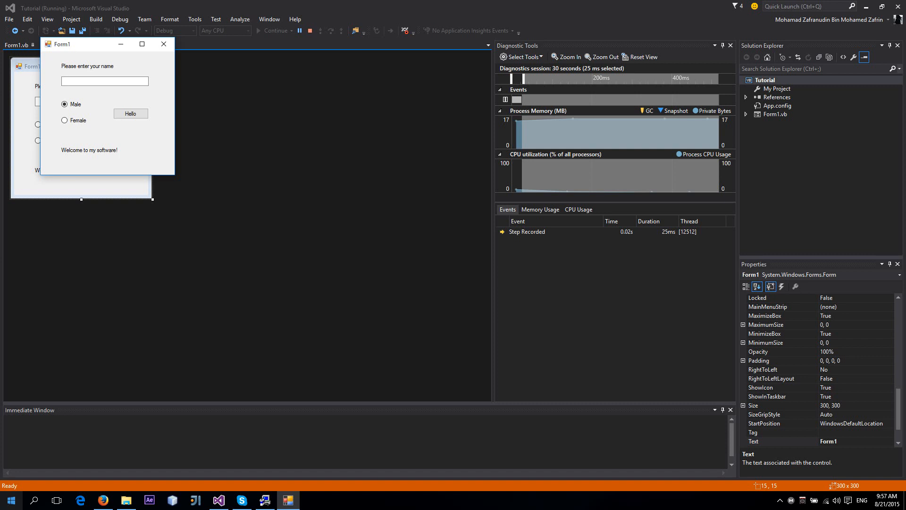
pyautogui.moveTo(218, 386)
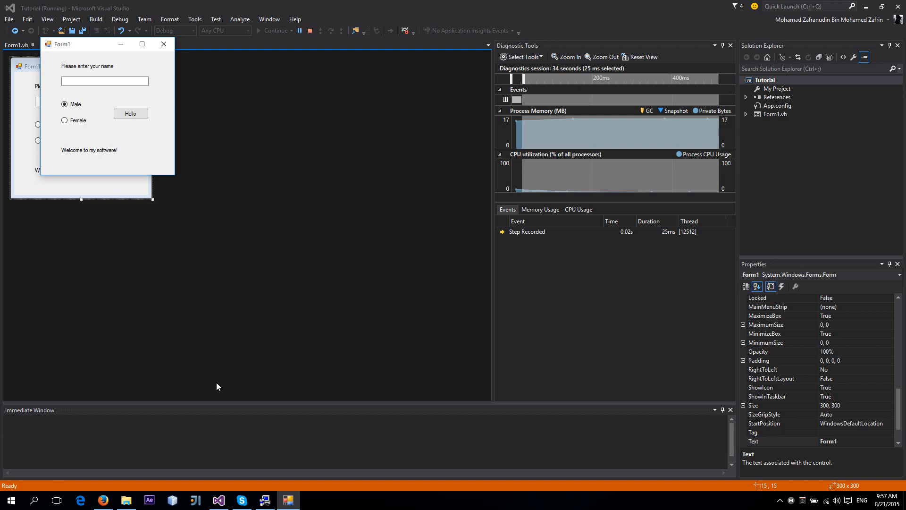
# Step: Open Task View, view the empty Desktop 2, then return to Desktop 1's window overview
pyautogui.click(56, 500)
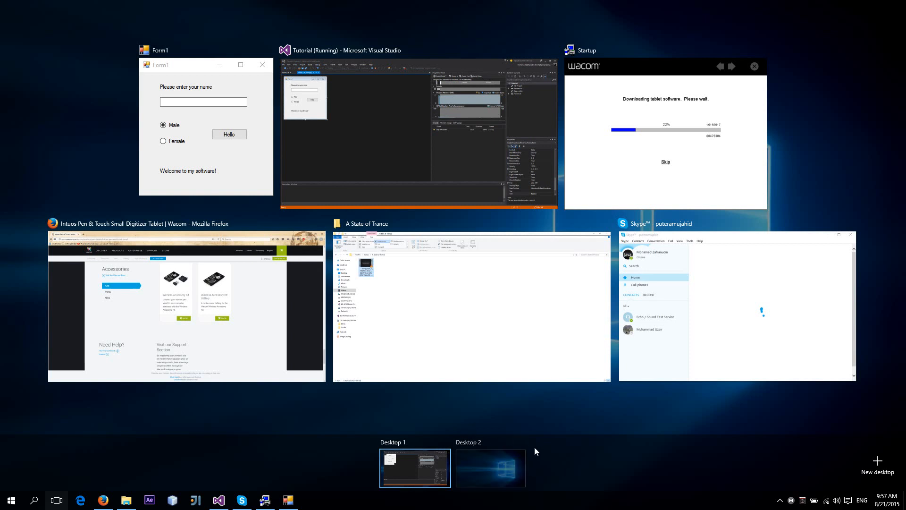
pyautogui.moveTo(474, 409)
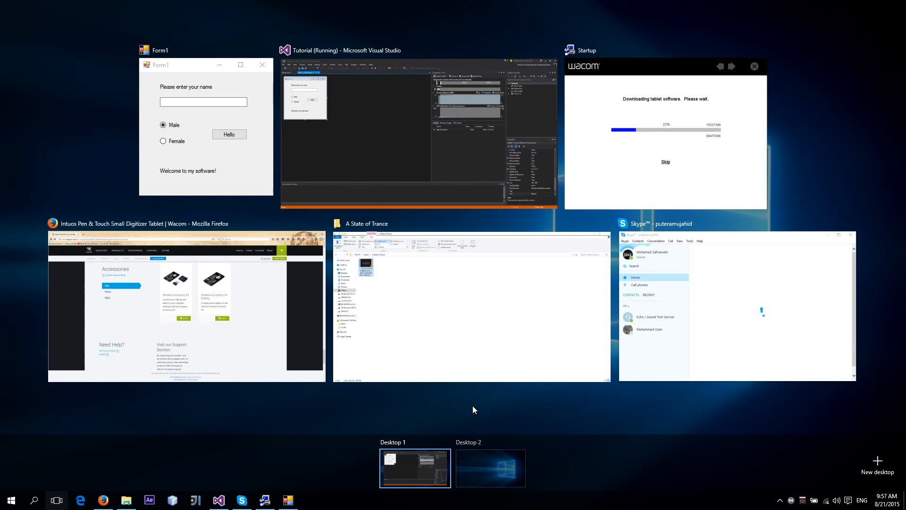
pyautogui.moveTo(544, 424)
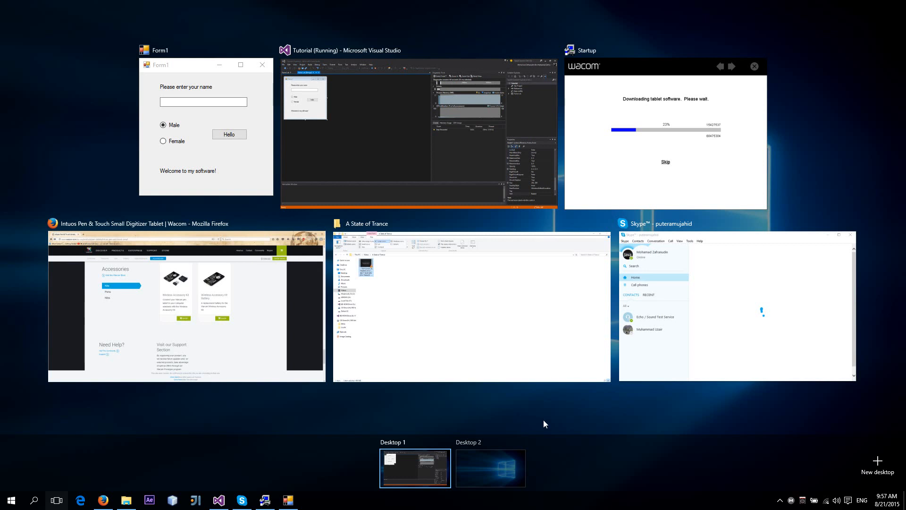
pyautogui.moveTo(586, 428)
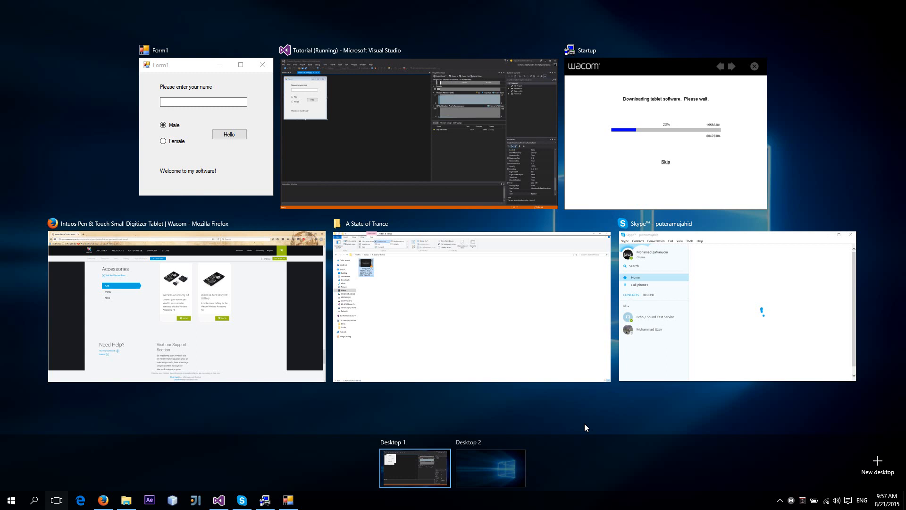
pyautogui.moveTo(501, 460)
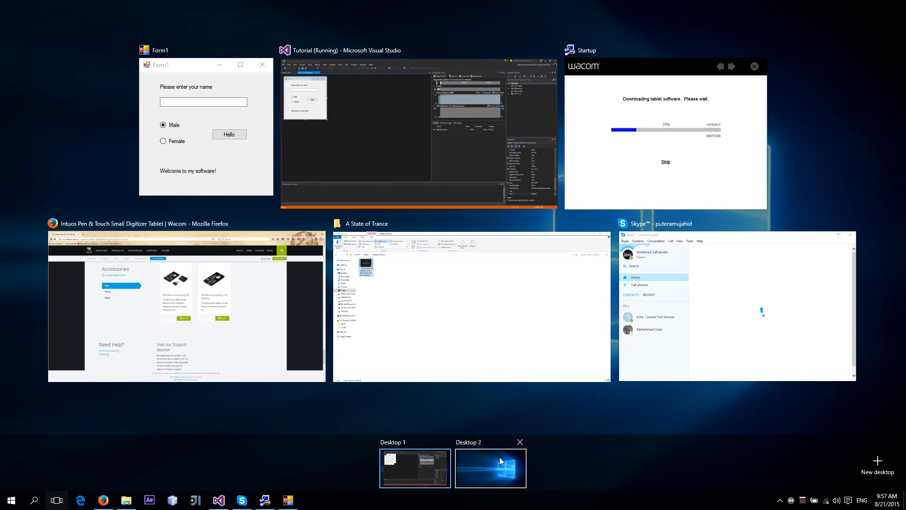
pyautogui.click(490, 468)
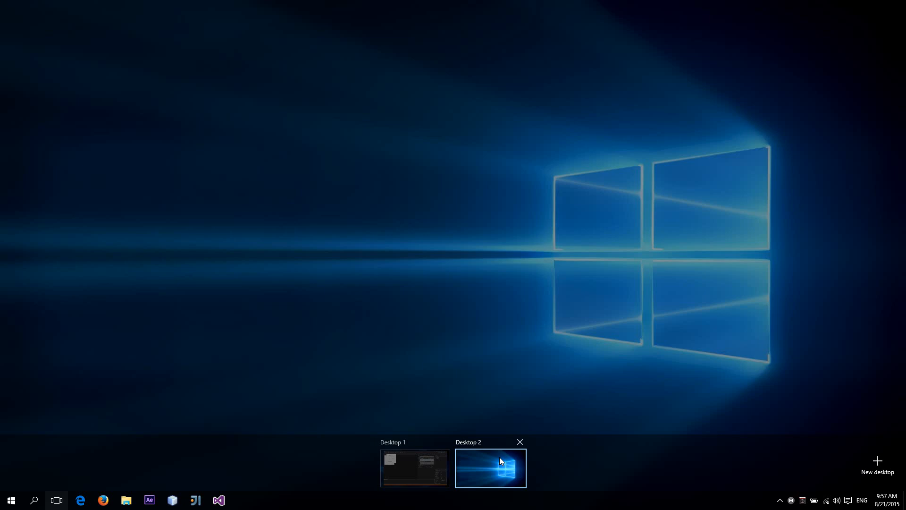
pyautogui.click(414, 468)
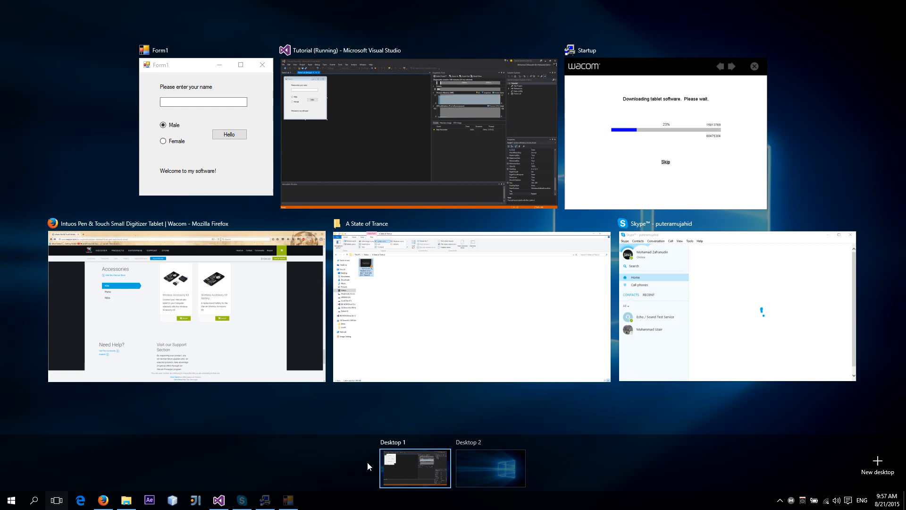
# Step: Enter the name Zafran with Male selected and get the boy greeting
pyautogui.click(390, 133)
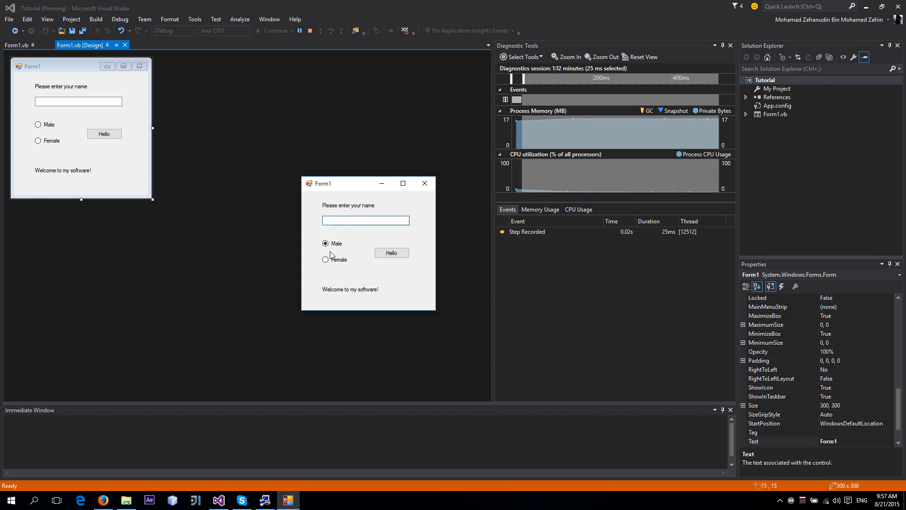
pyautogui.moveTo(355, 230)
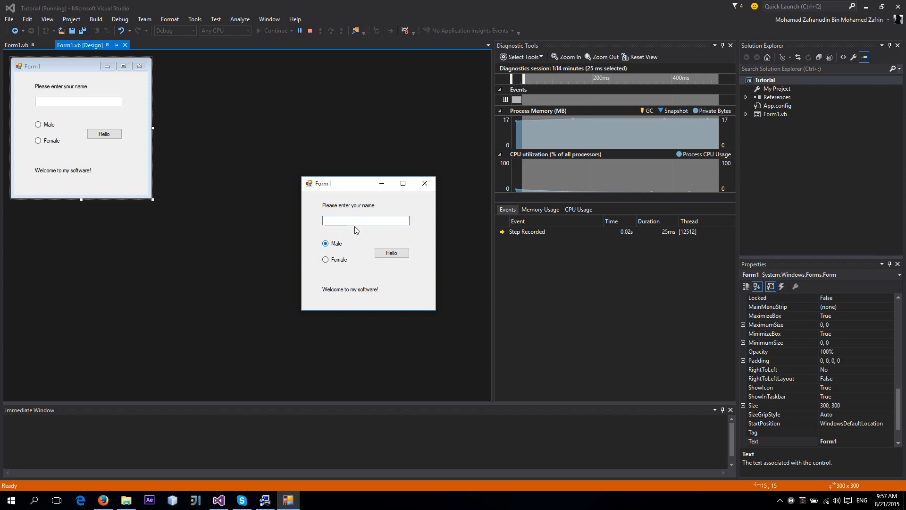
pyautogui.click(365, 220)
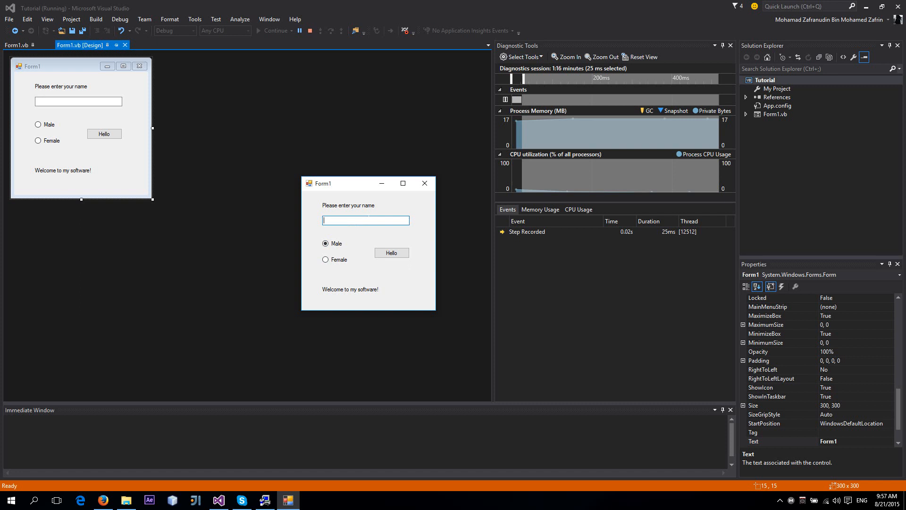
pyautogui.write('Zafran')
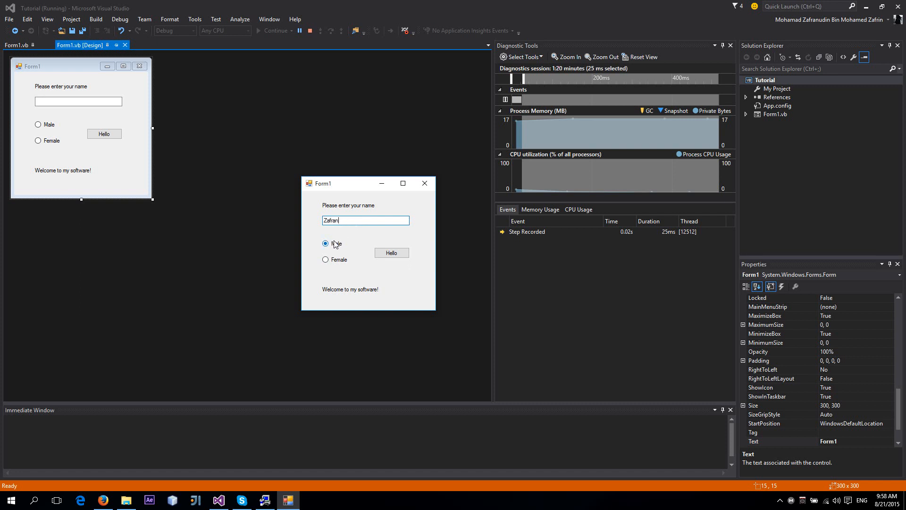
pyautogui.click(391, 253)
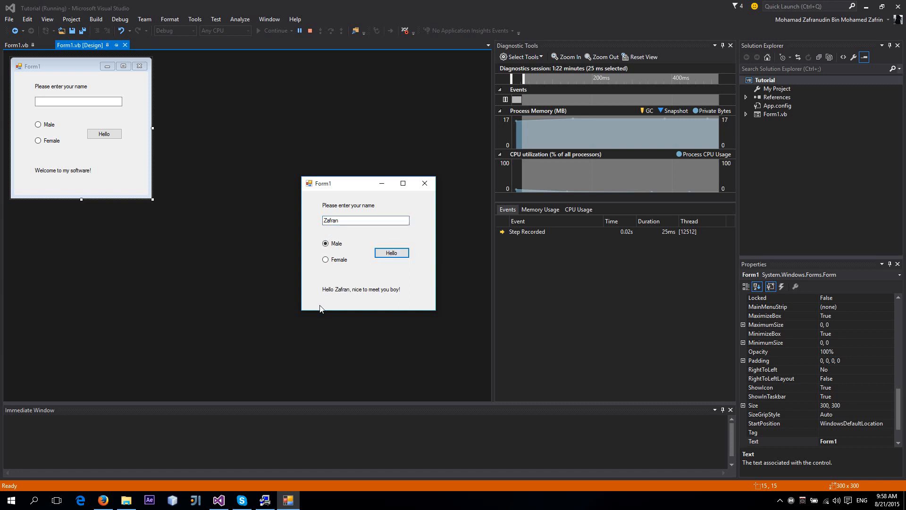
pyautogui.moveTo(330, 303)
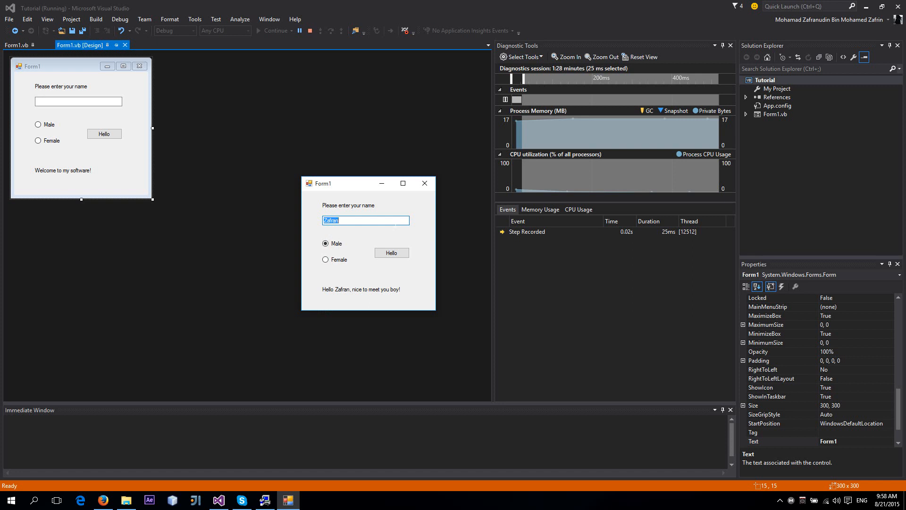
# Step: Change the name to Luna, select Female, and get the sweetheart greeting
pyautogui.write('L')
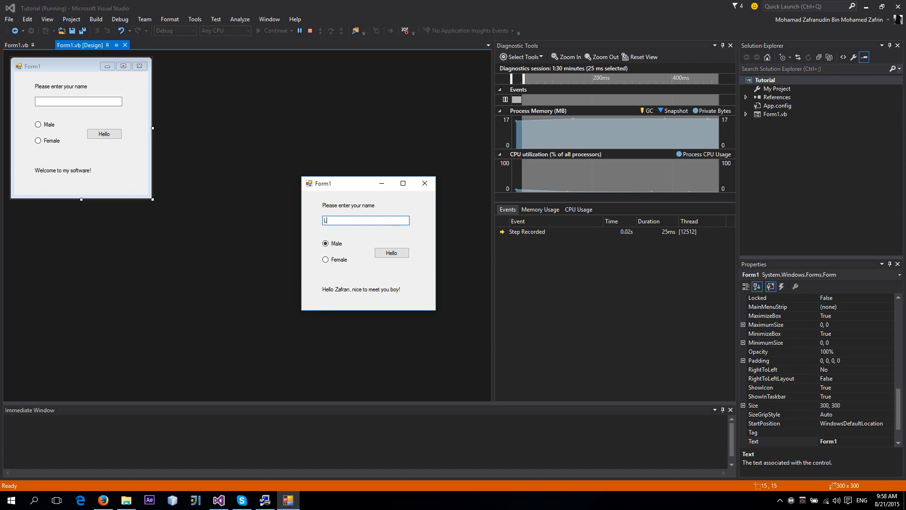
pyautogui.write('una')
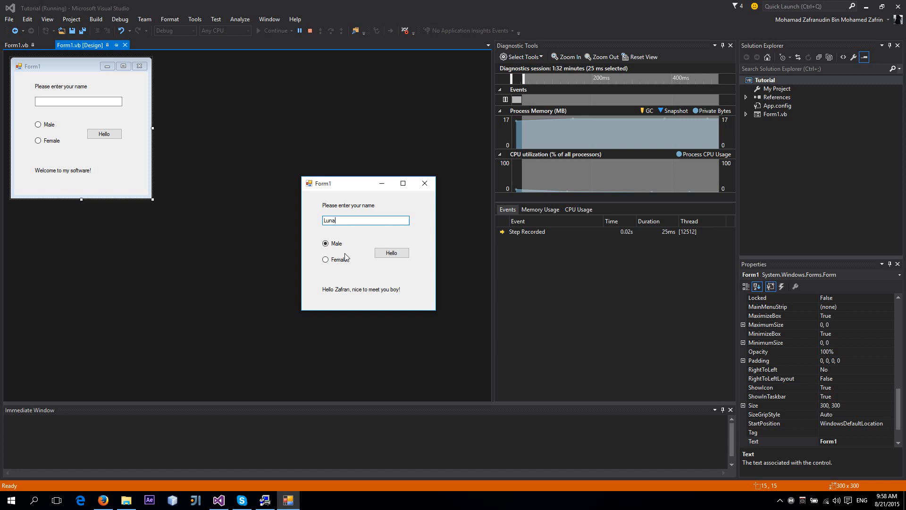
pyautogui.click(326, 259)
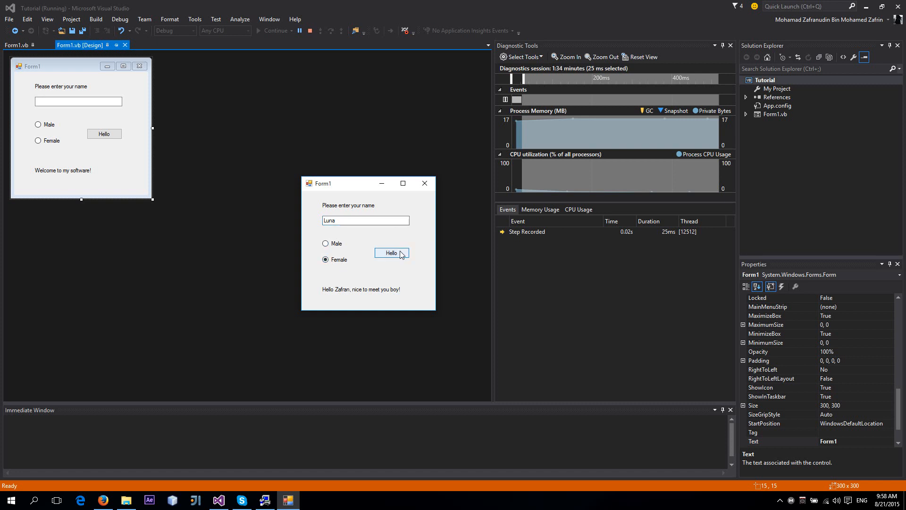
pyautogui.click(391, 253)
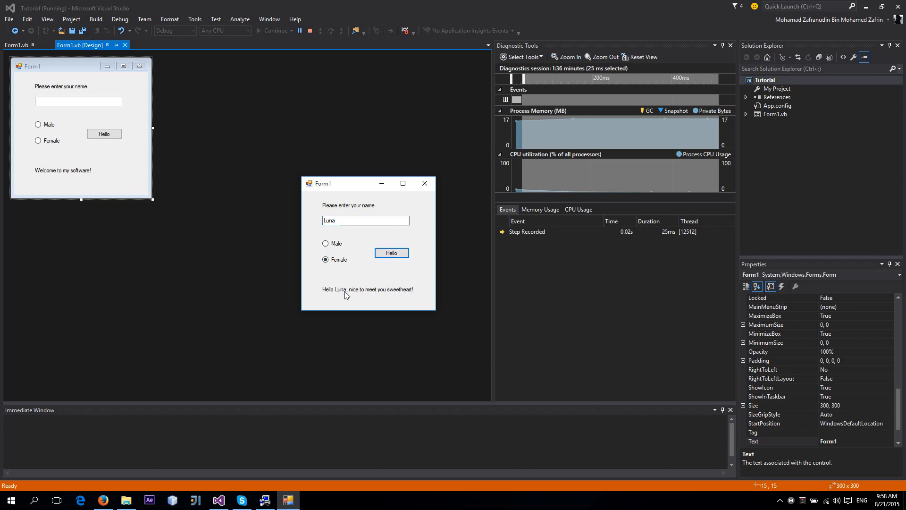
pyautogui.moveTo(402, 183)
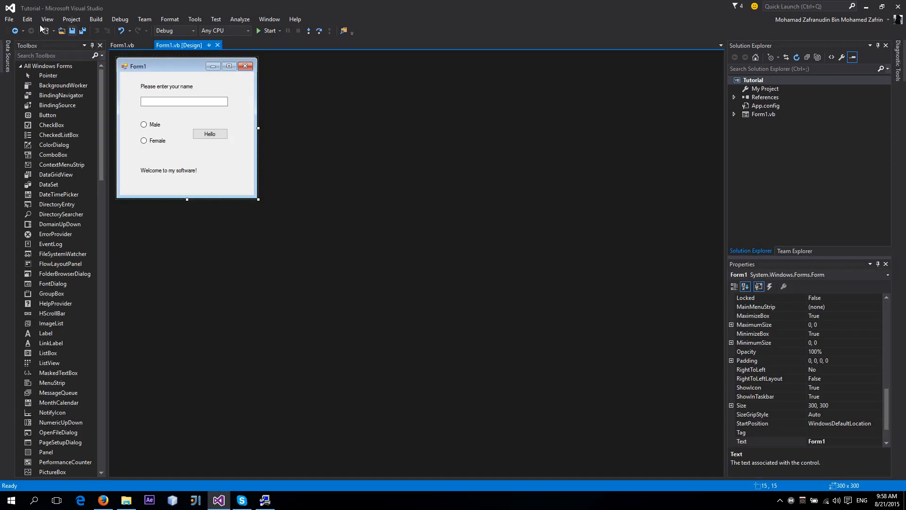
# Step: Start a new project, saving the current Tutorial project when prompted
pyautogui.click(8, 19)
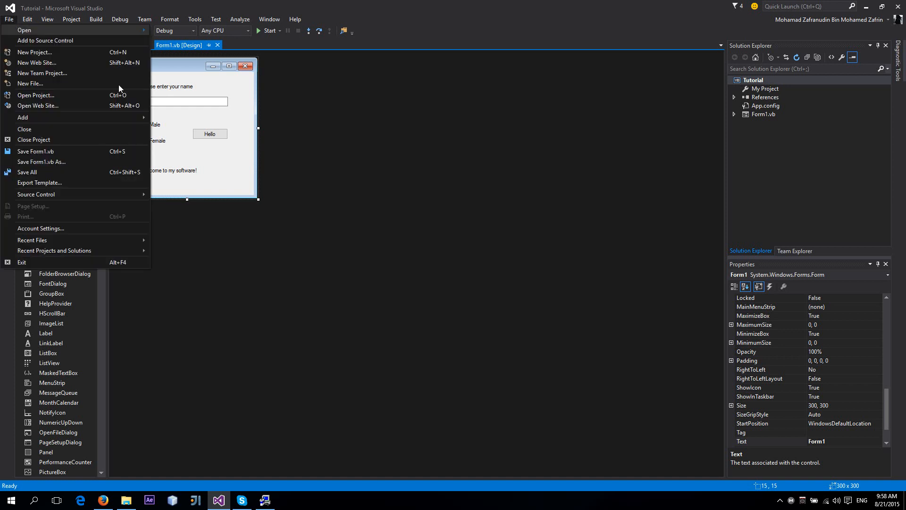
pyautogui.click(96, 19)
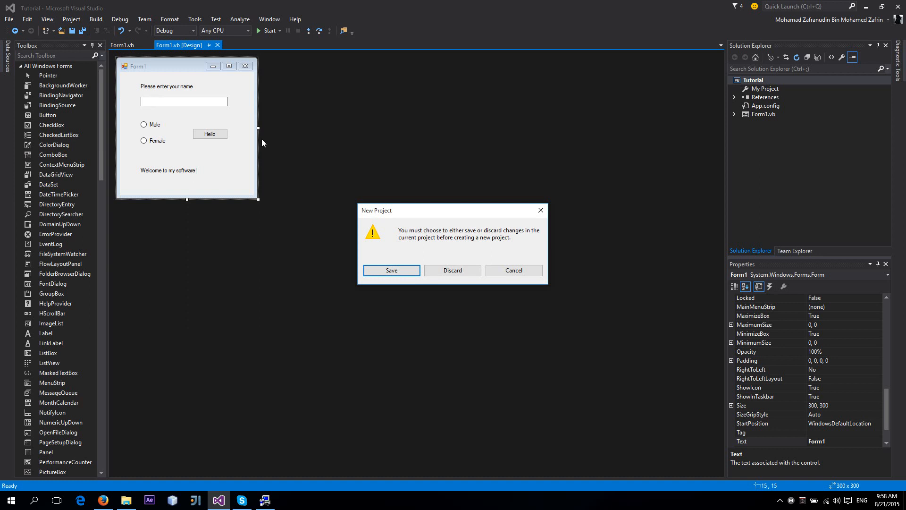
pyautogui.click(391, 270)
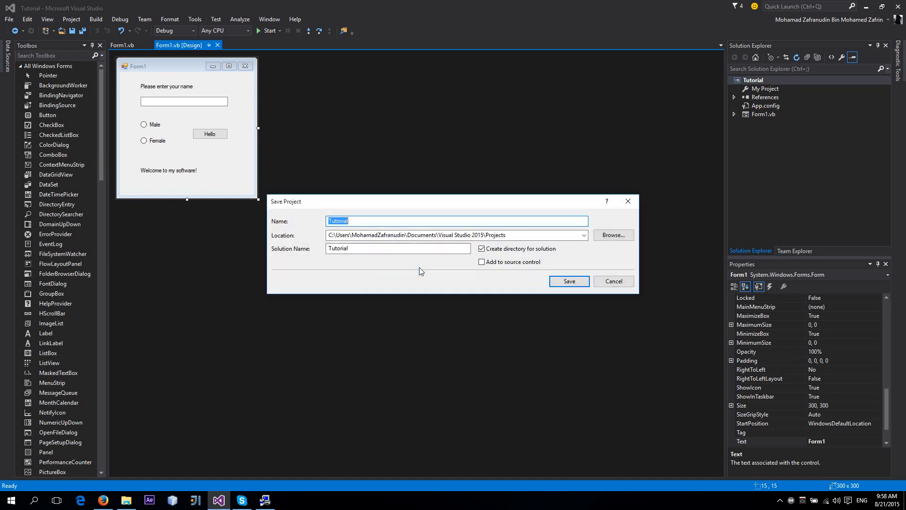
pyautogui.moveTo(569, 281)
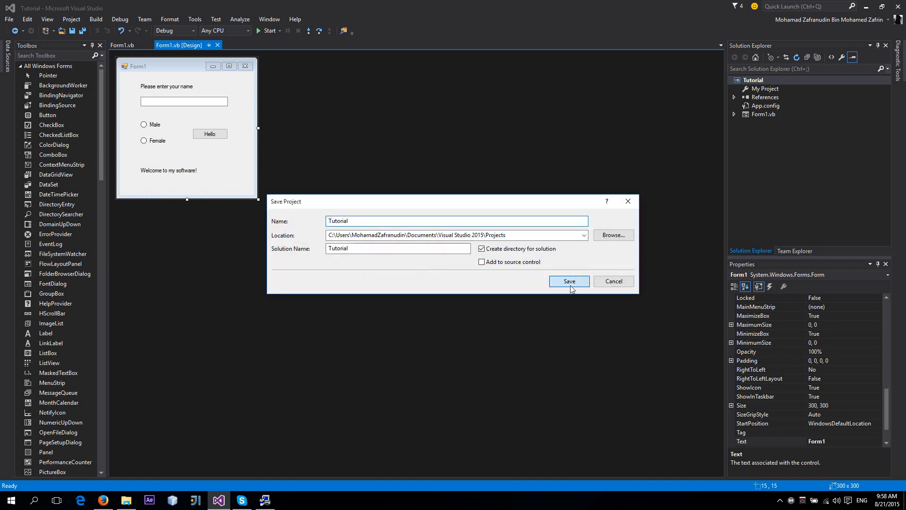
pyautogui.click(567, 280)
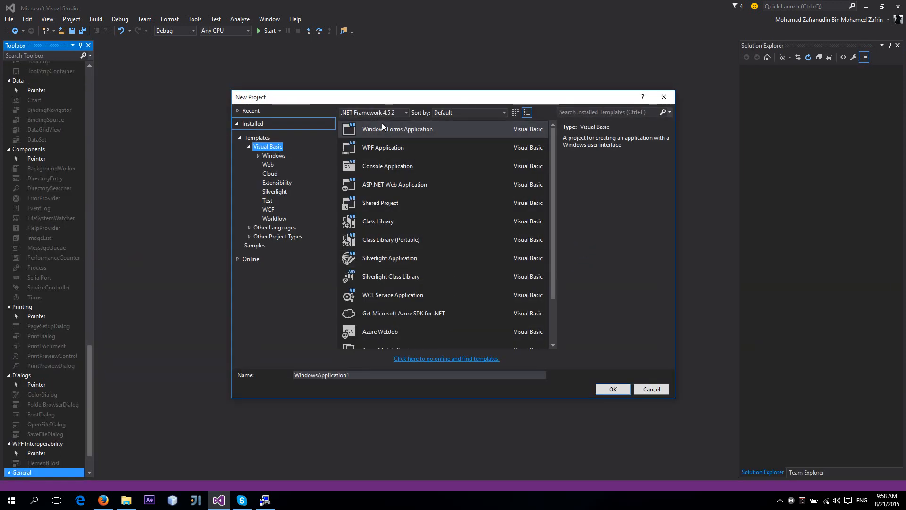
pyautogui.moveTo(344, 133)
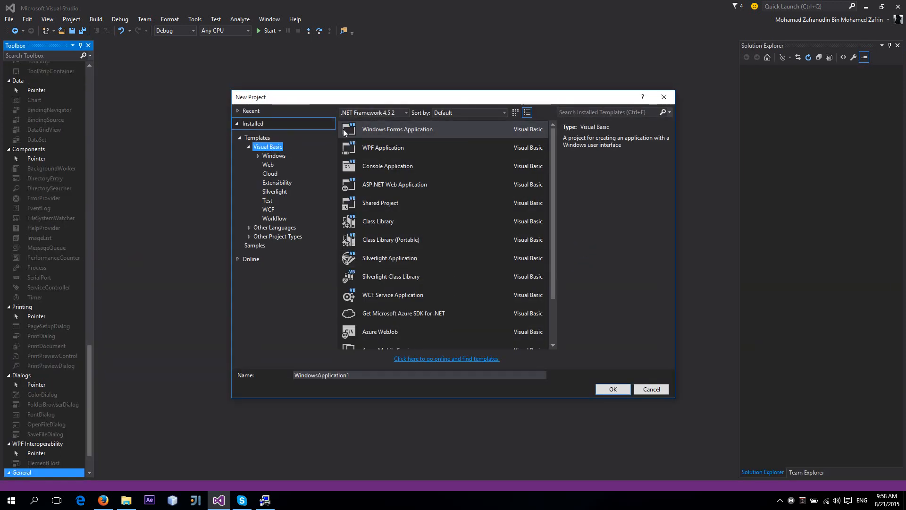
pyautogui.moveTo(432, 148)
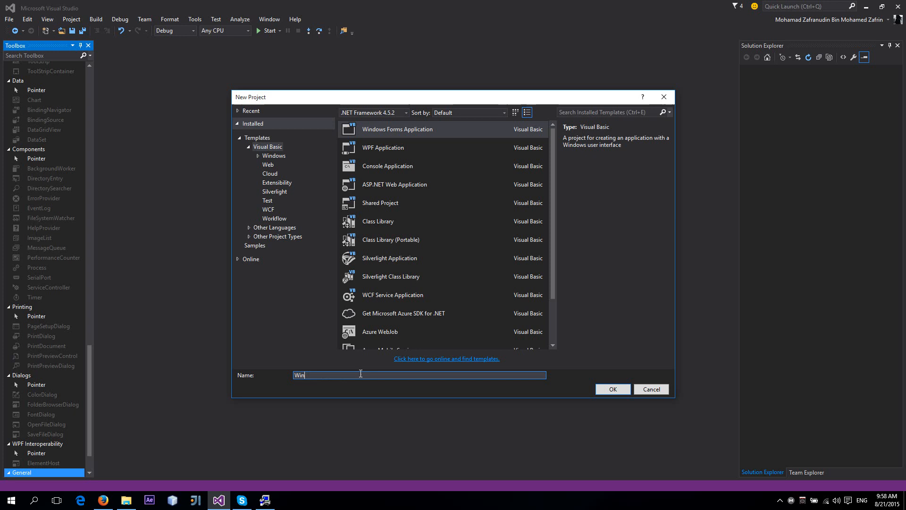
# Step: Name the new Windows Forms project YoutubeTutorial and create it
pyautogui.write('Youtube')
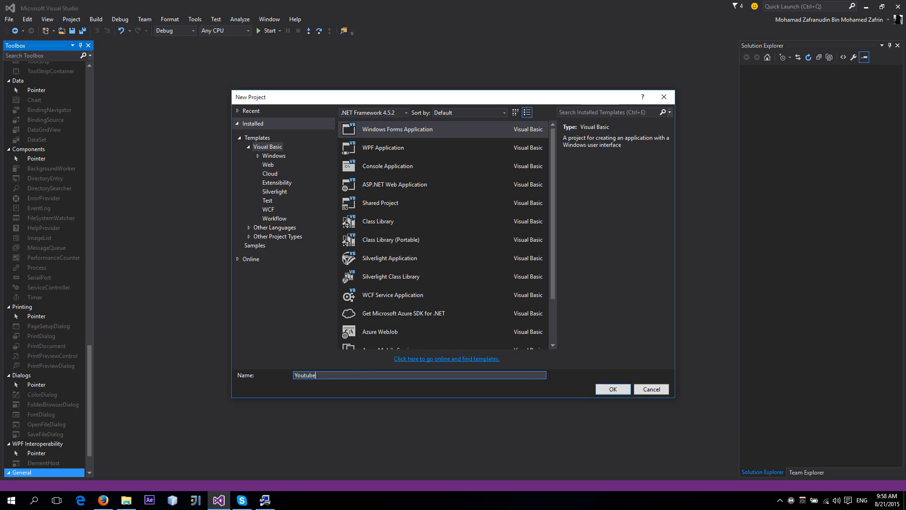
pyautogui.write('Tutorial')
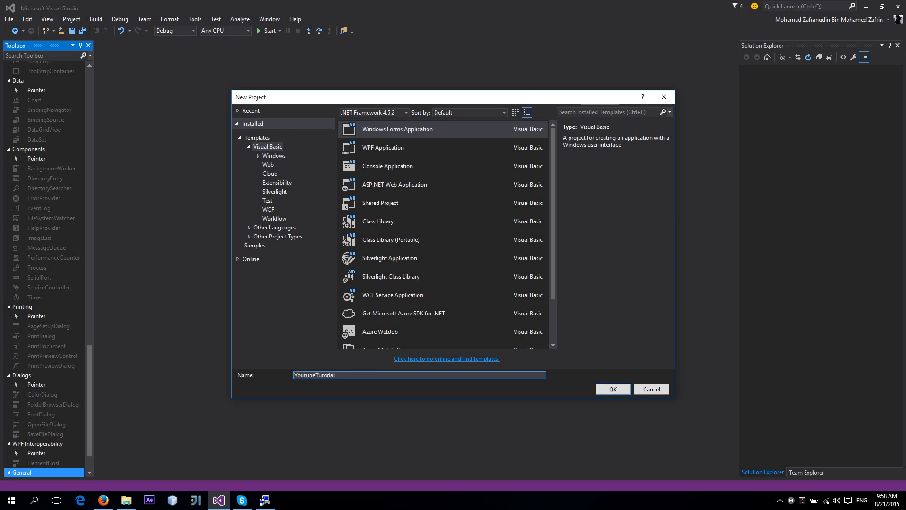
pyautogui.click(612, 389)
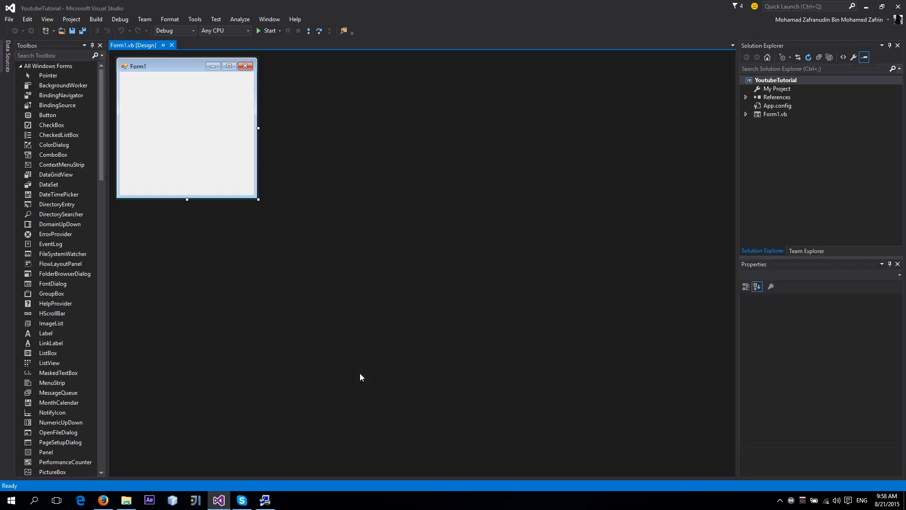
# Step: Add a label and a text box below it to Form1 from the Toolbox
pyautogui.click(186, 127)
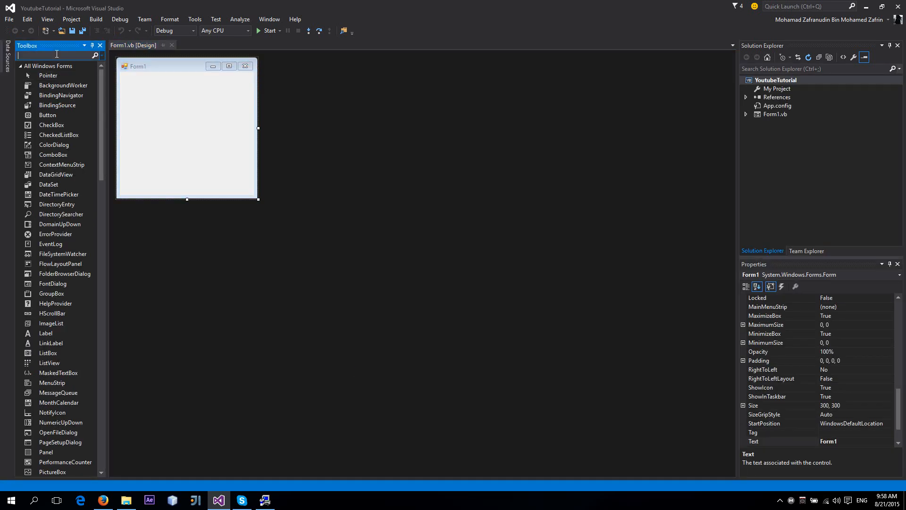
pyautogui.write('label')
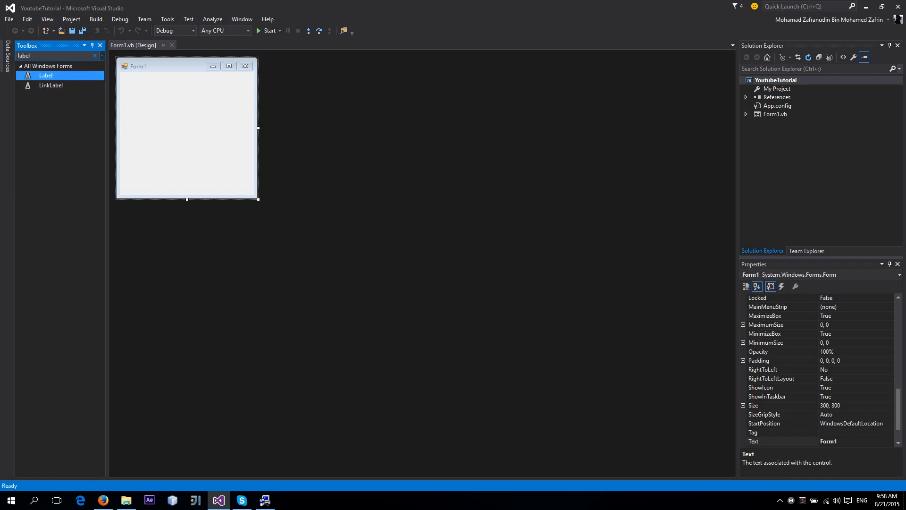
pyautogui.moveTo(44, 75); pyautogui.dragTo(129, 87)
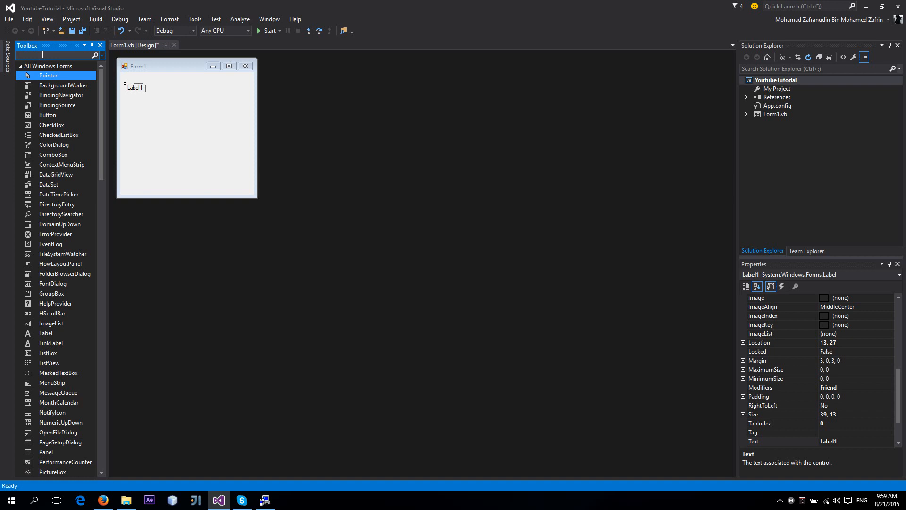
pyautogui.write('textbox')
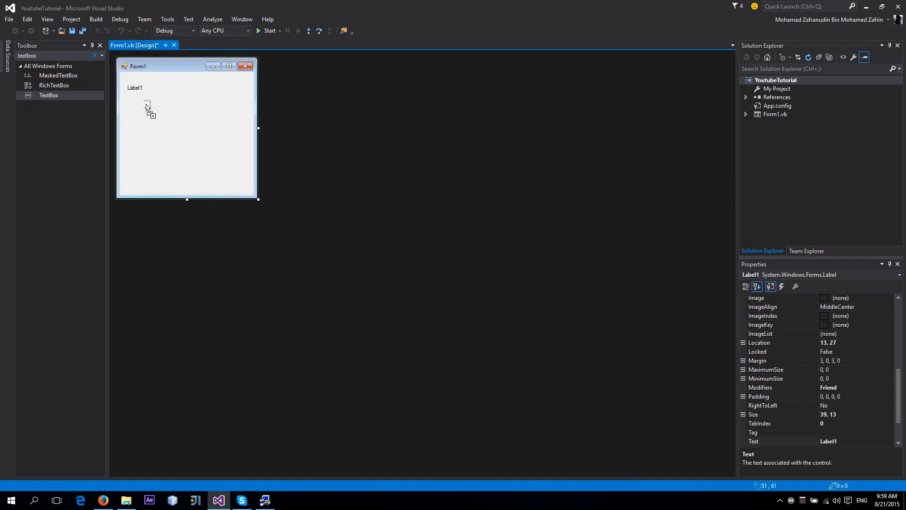
pyautogui.moveTo(48, 95); pyautogui.dragTo(164, 104)
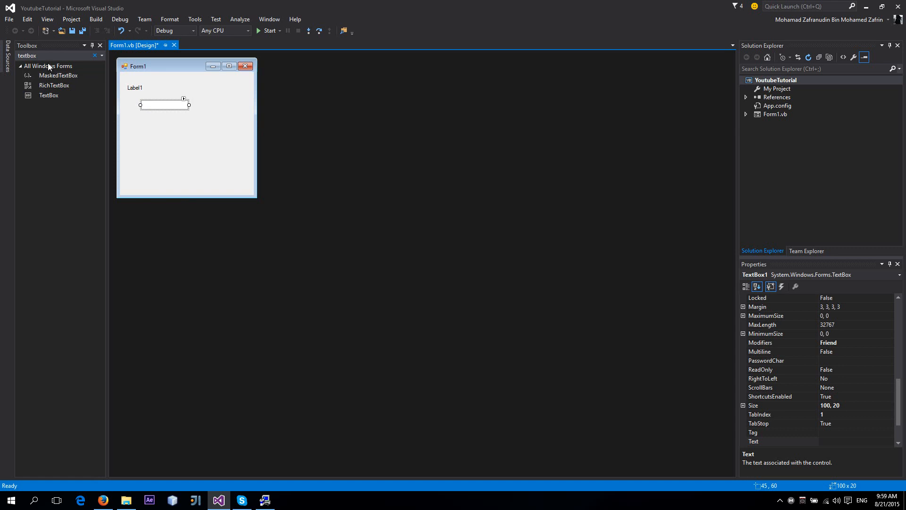
# Step: Add two stacked radio buttons, a second label and a button beside the radio buttons
pyautogui.write('radio')
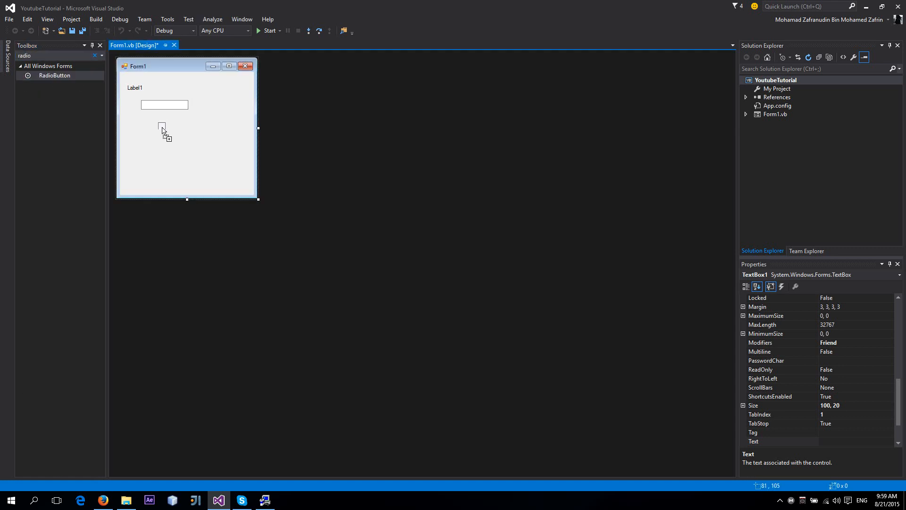
pyautogui.moveTo(54, 75); pyautogui.dragTo(162, 127)
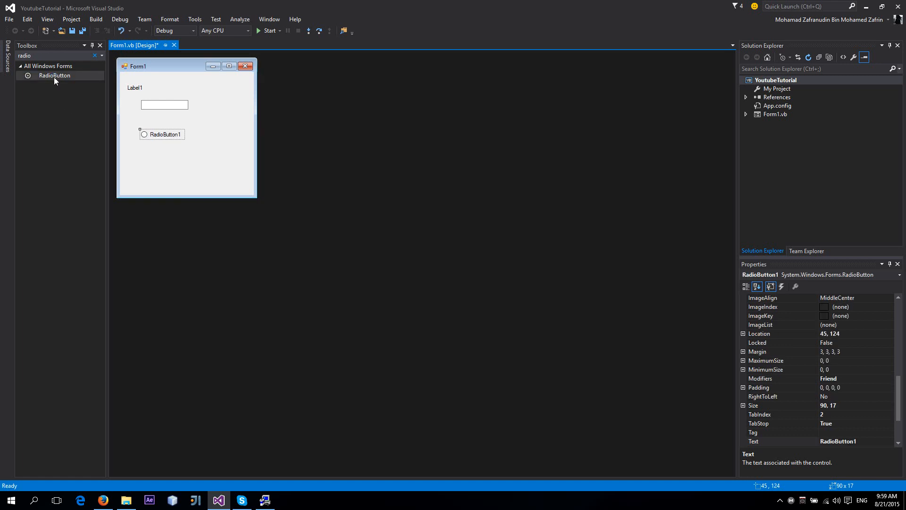
pyautogui.moveTo(54, 75); pyautogui.dragTo(143, 153)
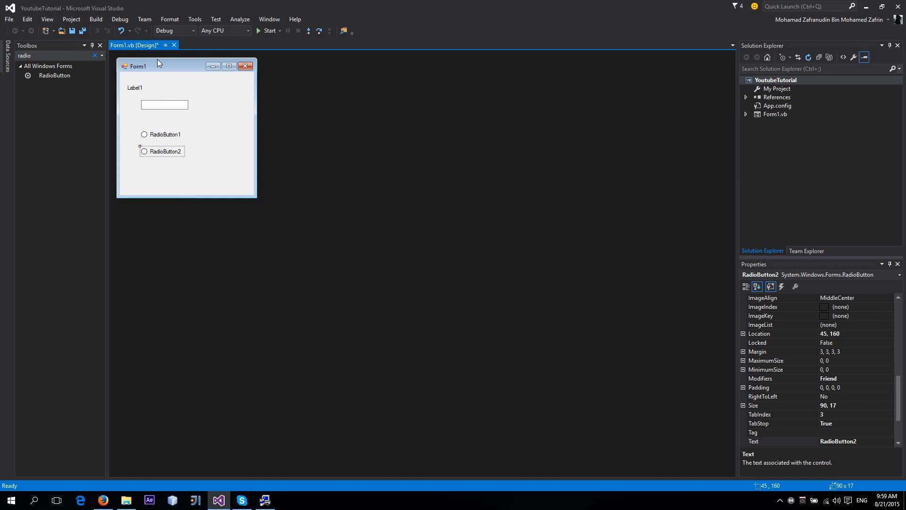
pyautogui.moveTo(90, 83)
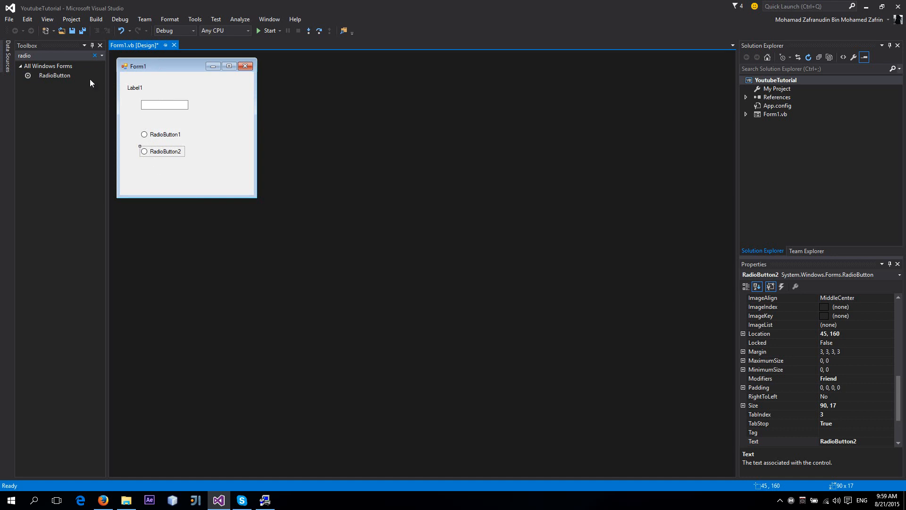
pyautogui.click(52, 55)
pyautogui.write('label')
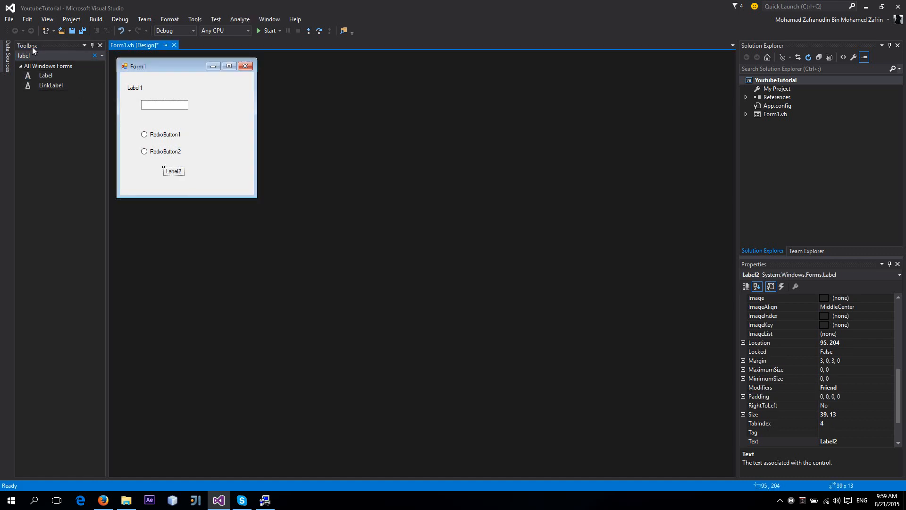
pyautogui.write('button')
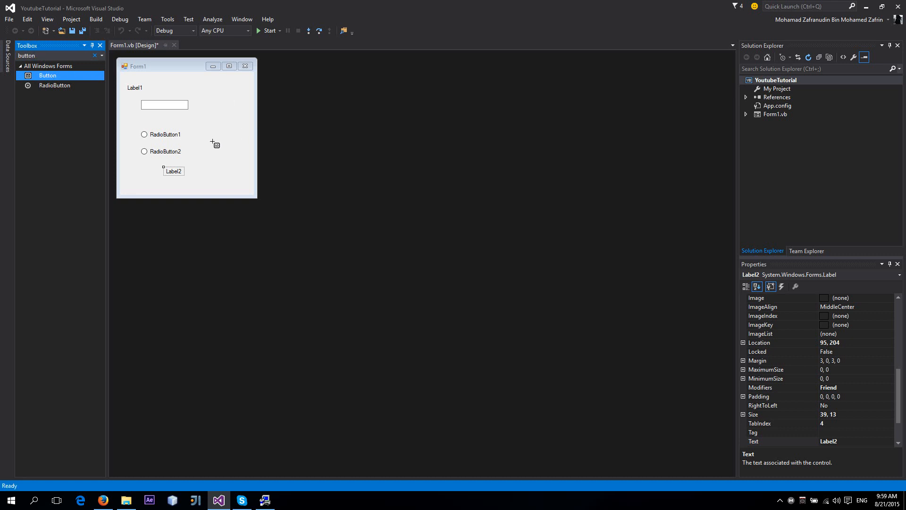
pyautogui.moveTo(47, 75); pyautogui.dragTo(225, 149)
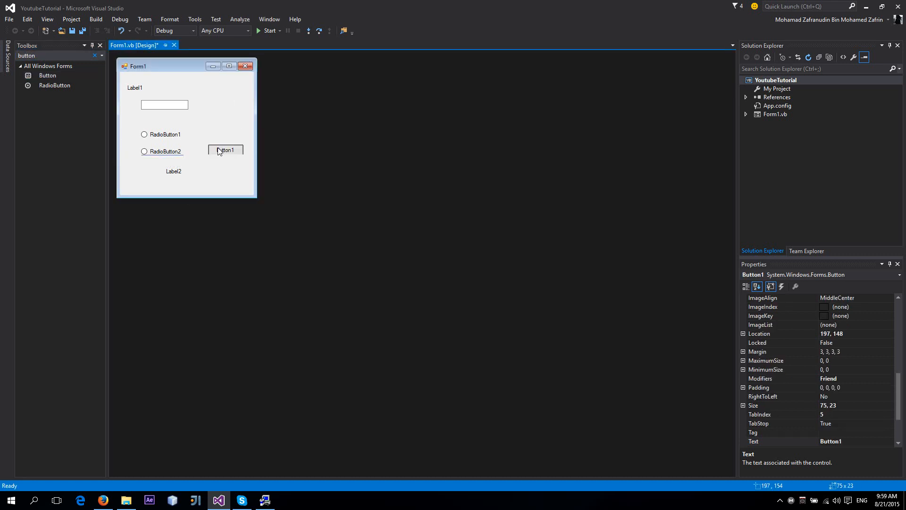
pyautogui.click(134, 87)
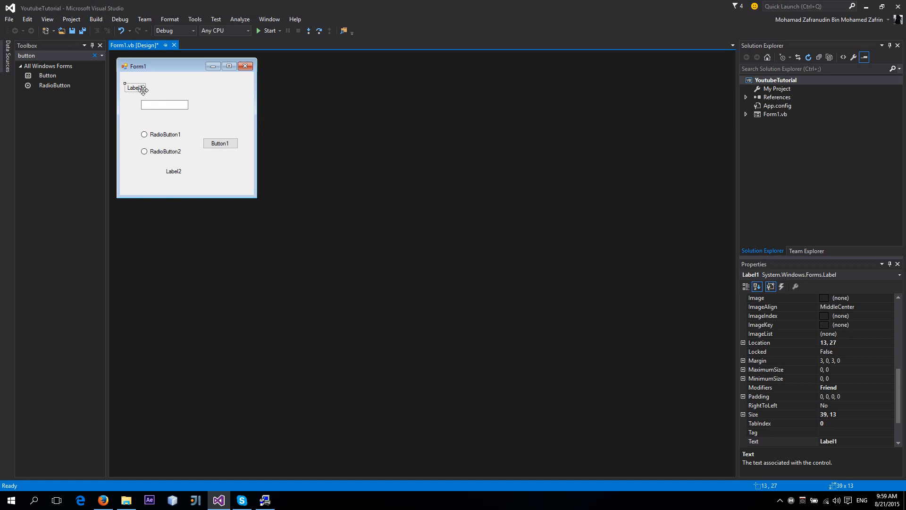
pyautogui.moveTo(777, 428)
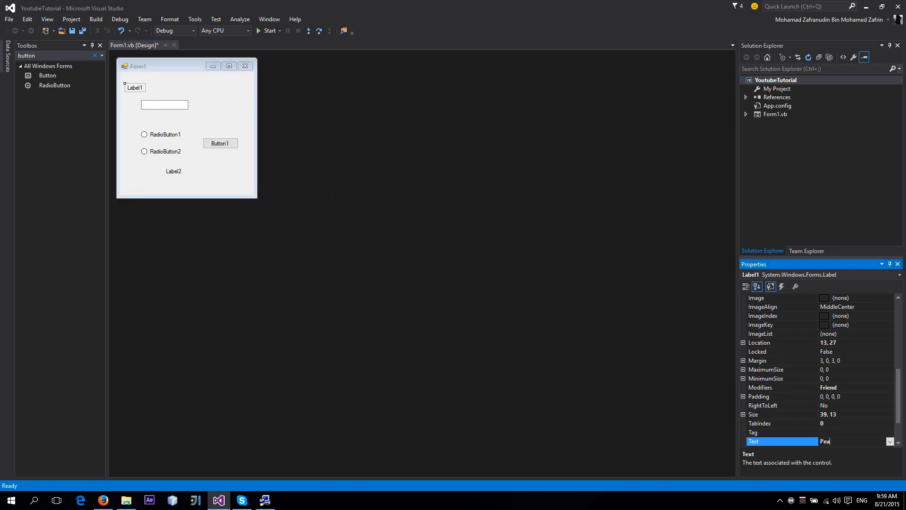
# Step: Set the first label to 'Please enter your name' and widen the name text box
pyautogui.write('Please')
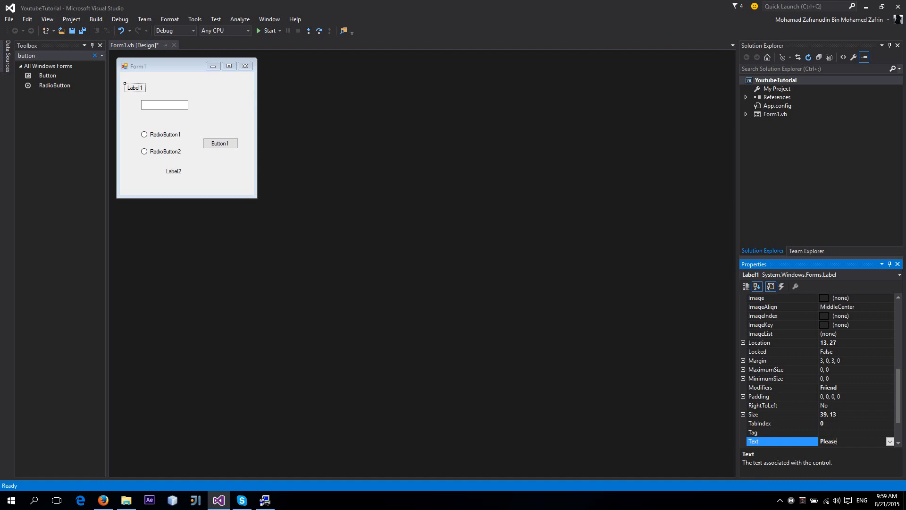
pyautogui.write('enter your name')
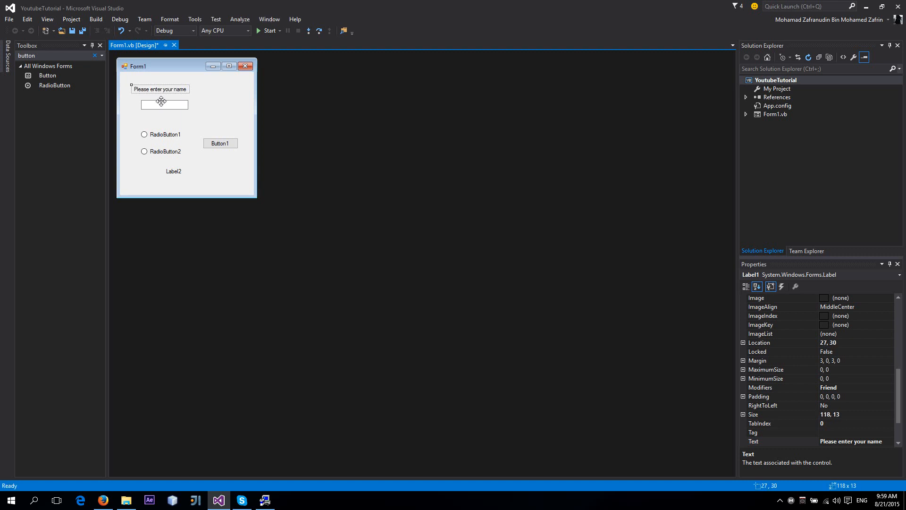
pyautogui.click(164, 104)
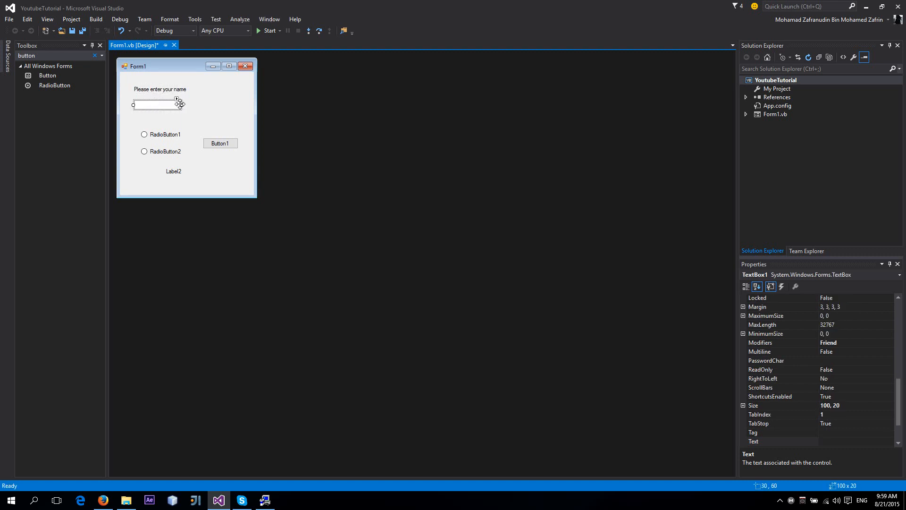
pyautogui.moveTo(180, 105); pyautogui.dragTo(226, 105)
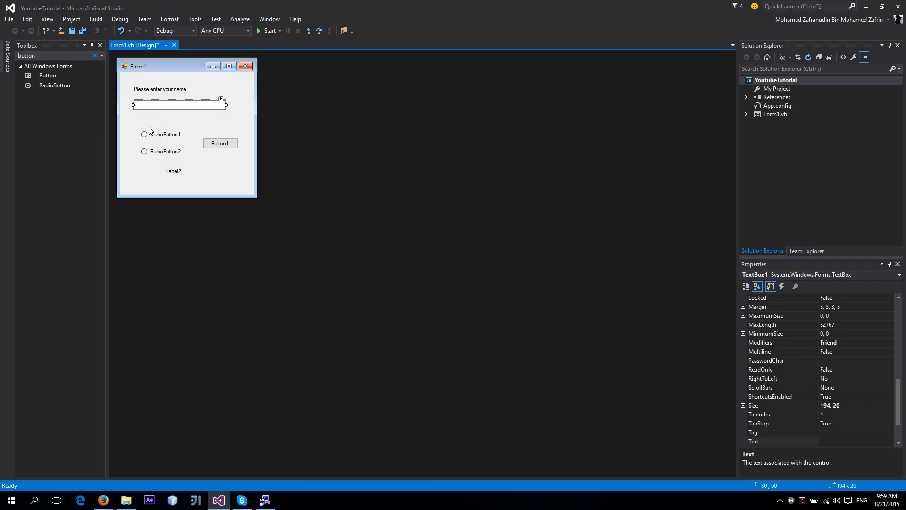
# Step: Caption the button Hello and set Label2 to 'Welcome to my software!', moving it lower left
pyautogui.click(165, 130)
pyautogui.write('Hell')
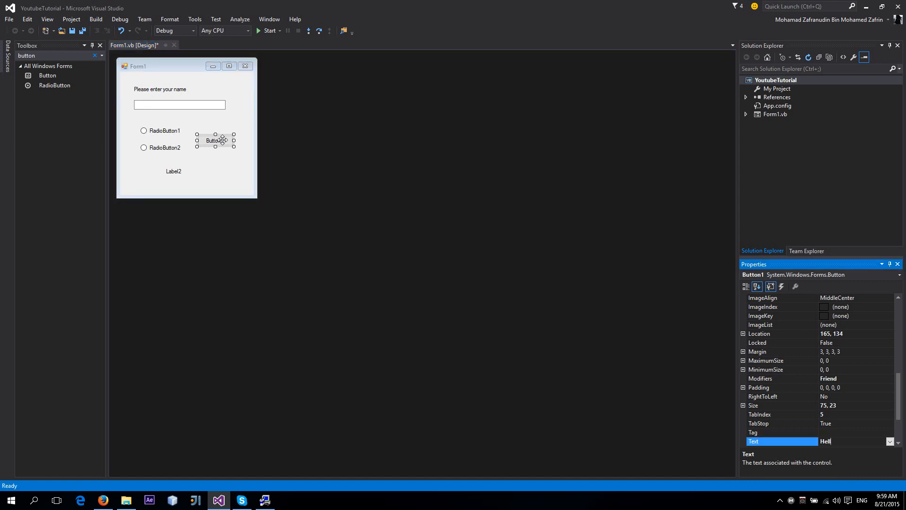
pyautogui.click(174, 185)
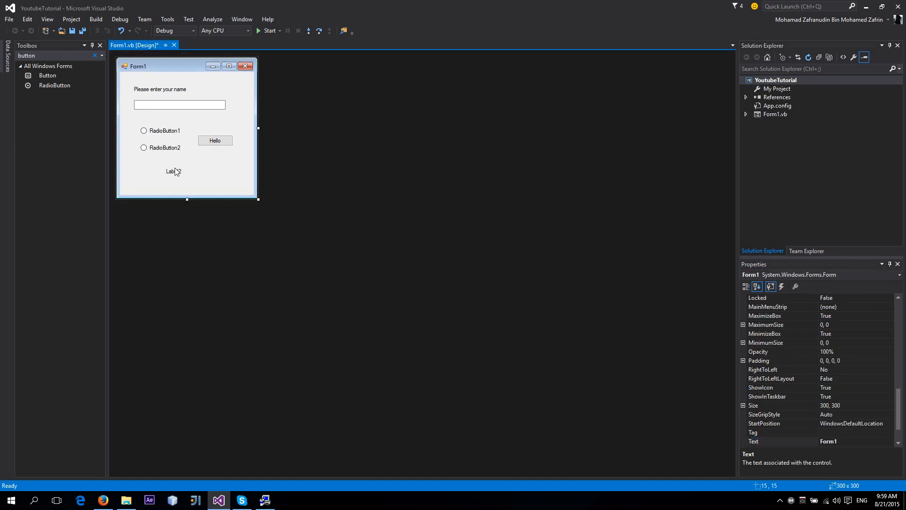
pyautogui.click(173, 171)
pyautogui.write('Welcome to')
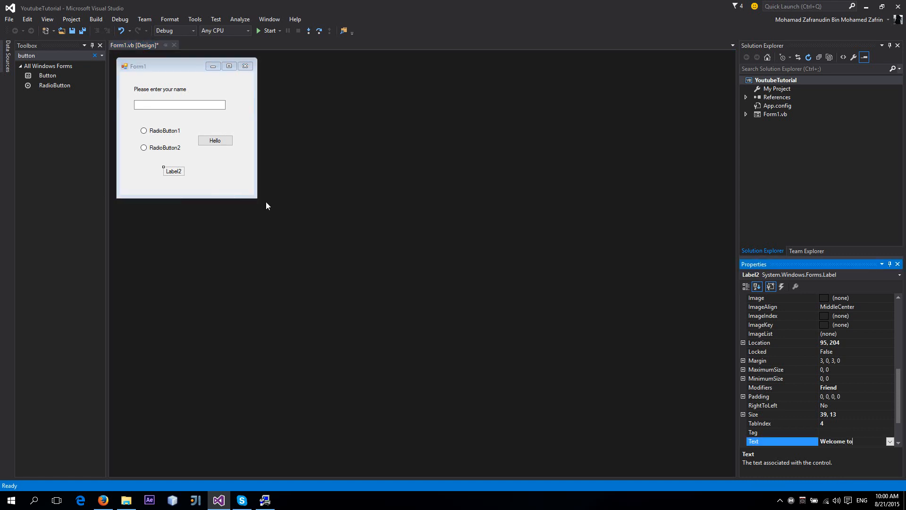
pyautogui.write('my softwaree')
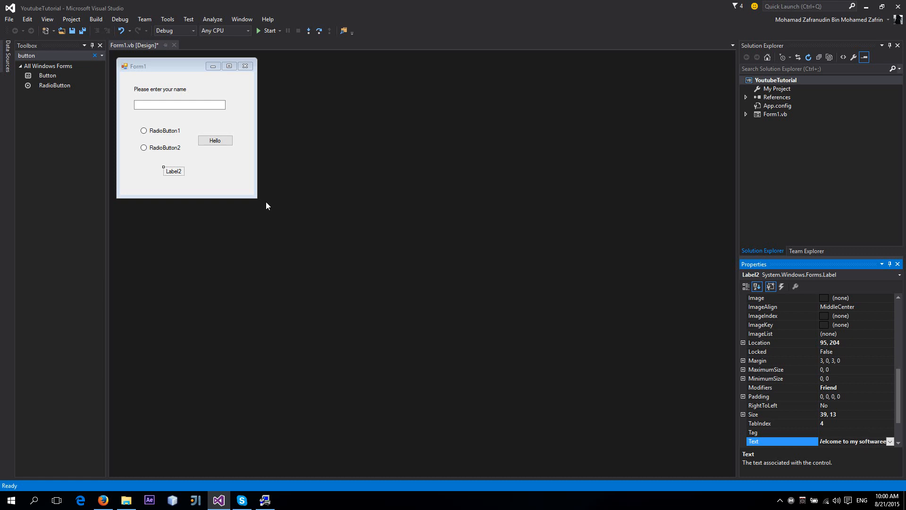
pyautogui.write('Welcome to my software!')
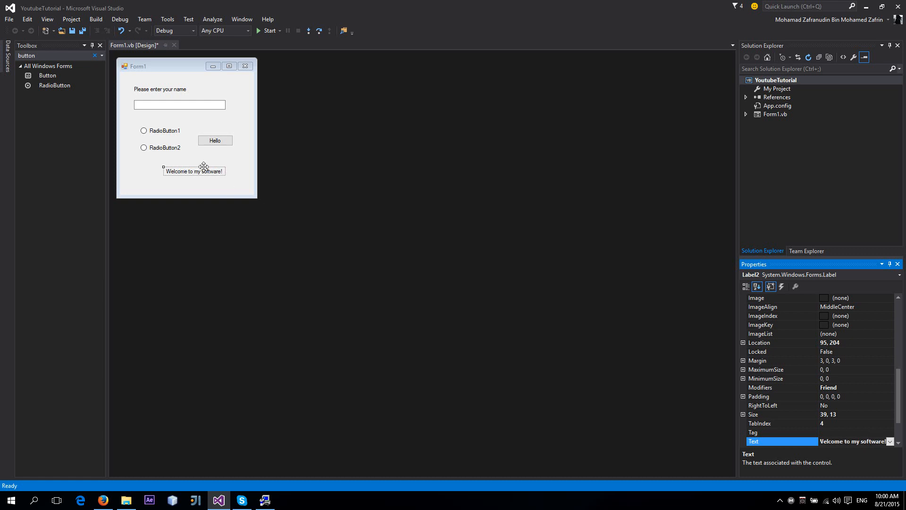
pyautogui.moveTo(194, 170); pyautogui.dragTo(168, 175)
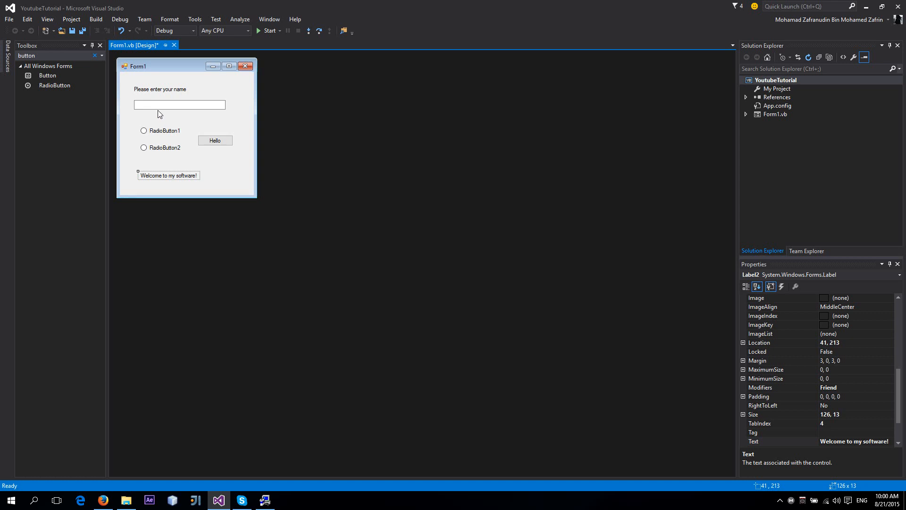
# Step: Caption RadioButton1 'Male' and RadioButton2 'Female'
pyautogui.click(164, 130)
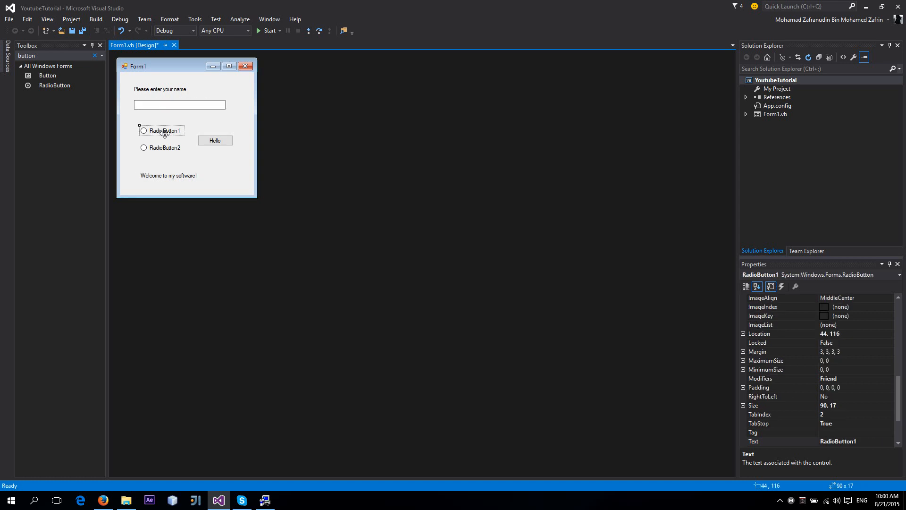
pyautogui.moveTo(165, 144)
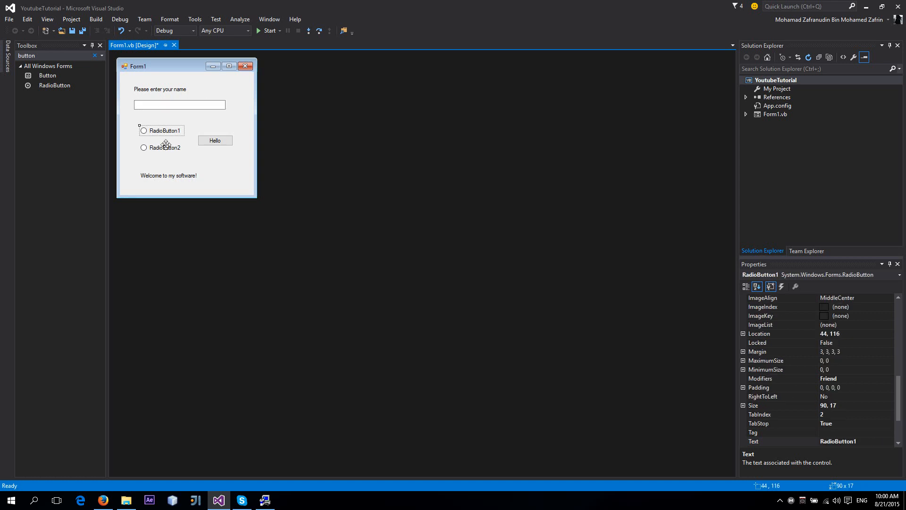
pyautogui.write('Male')
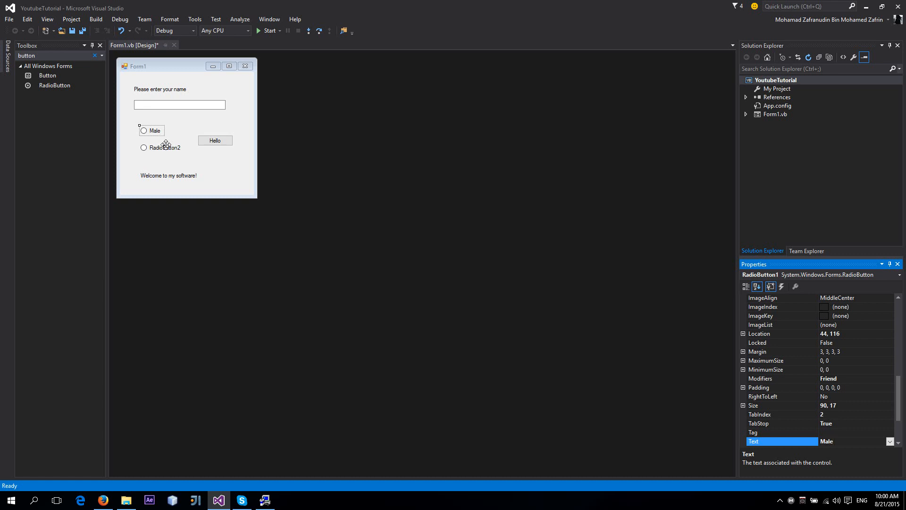
pyautogui.click(167, 148)
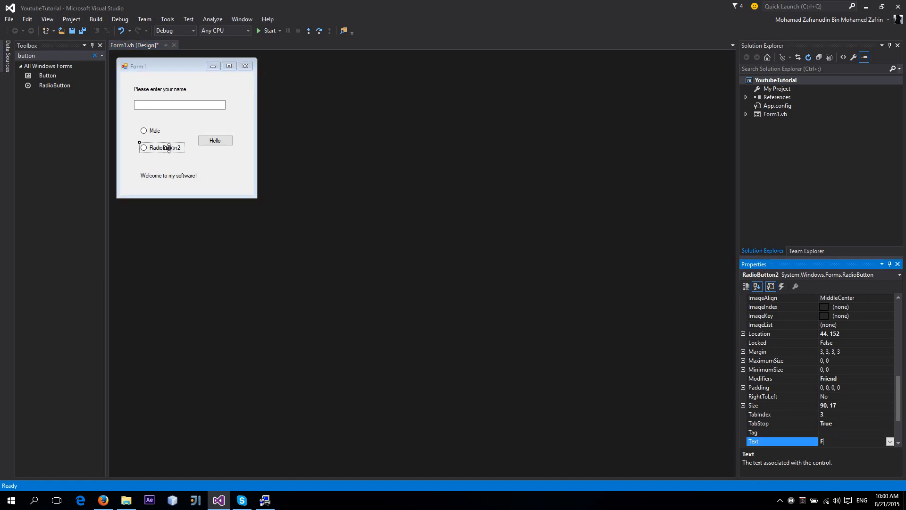
pyautogui.write('Female')
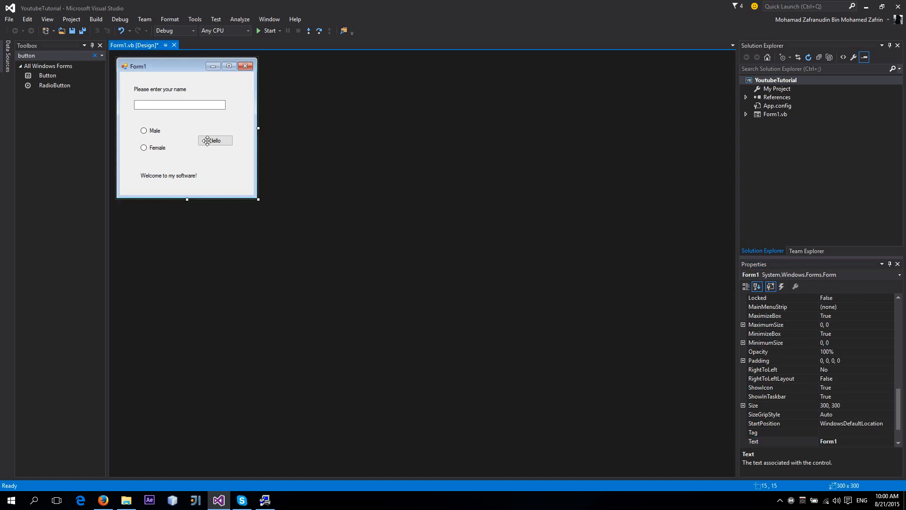
pyautogui.click(215, 141)
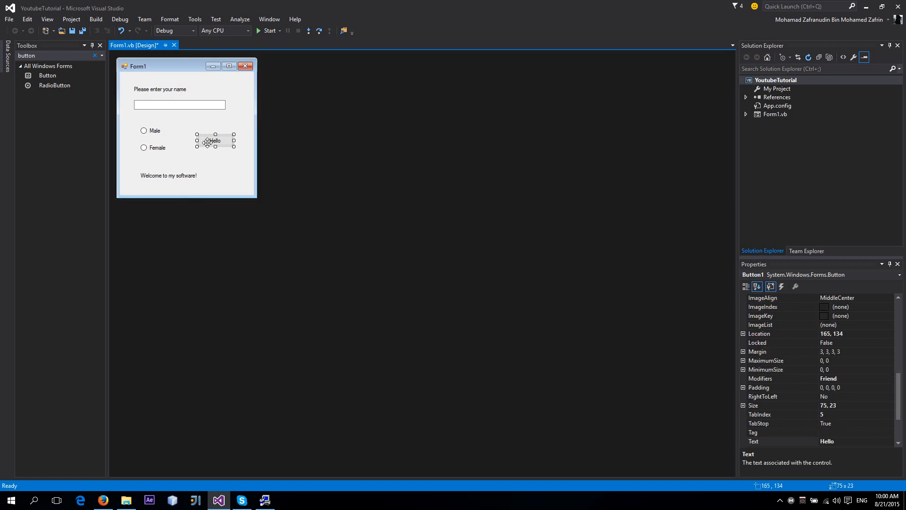
# Step: In the Hello click handler, write If RadioButton1.Checked = True setting Label2 to 'Hello <name>, nice to meet you boy!'
pyautogui.doubleClick(214, 141)
pyautogui.write('If')
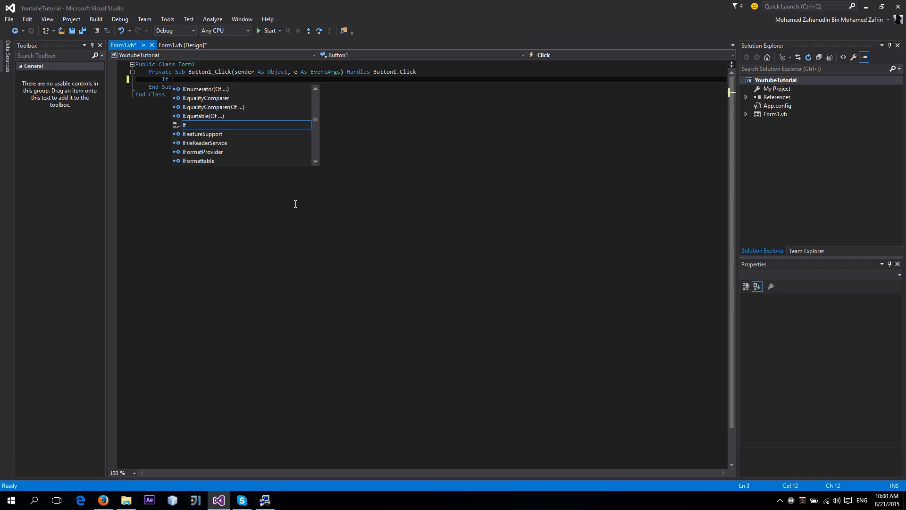
pyautogui.write('radio')
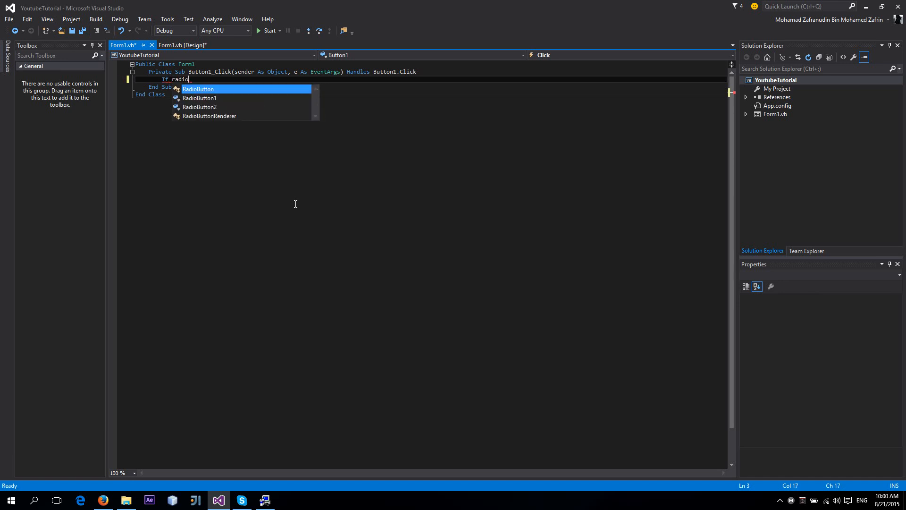
pyautogui.write('button1.Checked = True Then')
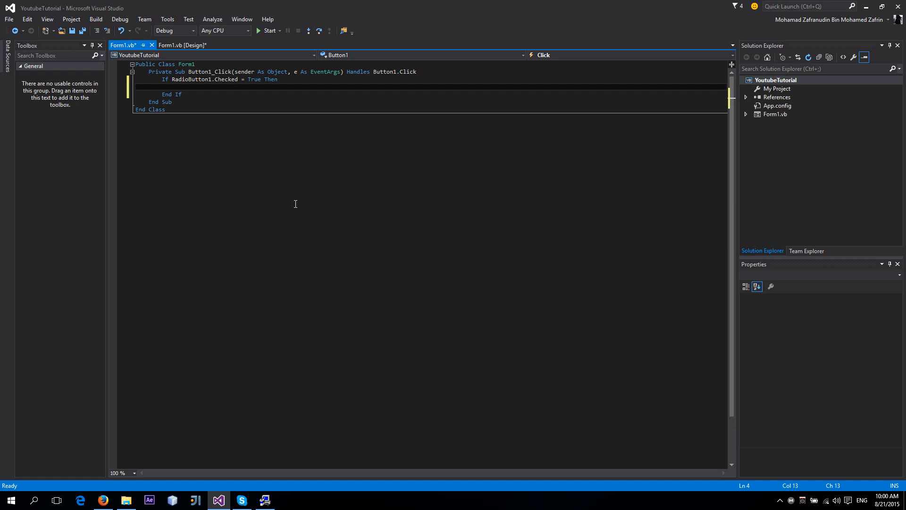
pyautogui.doubleClick(191, 79)
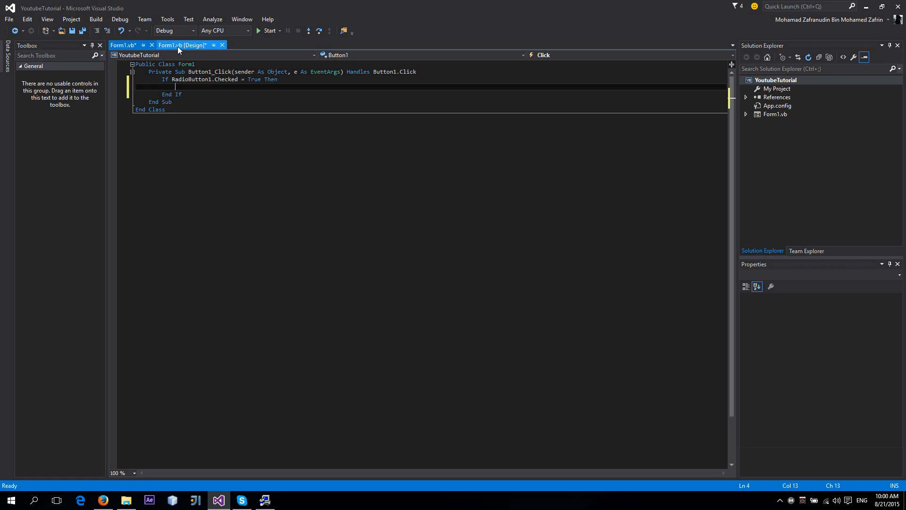
pyautogui.click(182, 45)
pyautogui.write('Label2.Text')
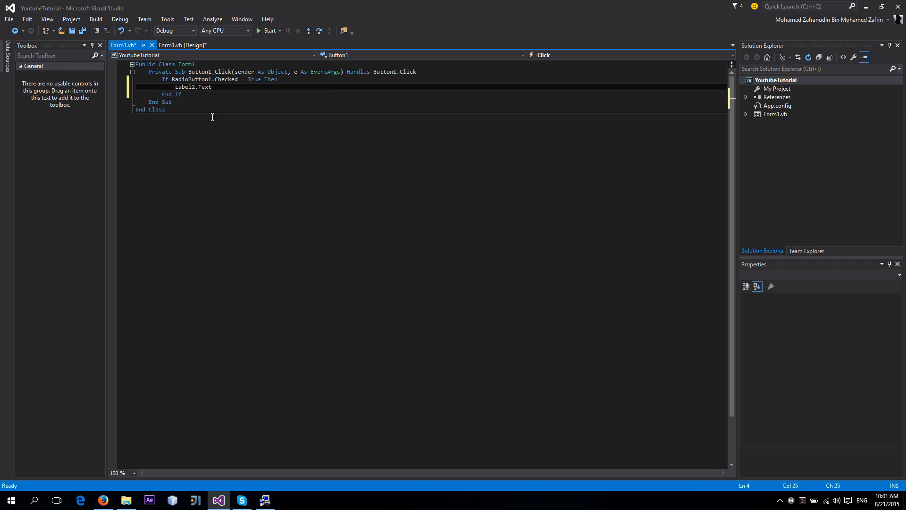
pyautogui.write('= "Hello " &')
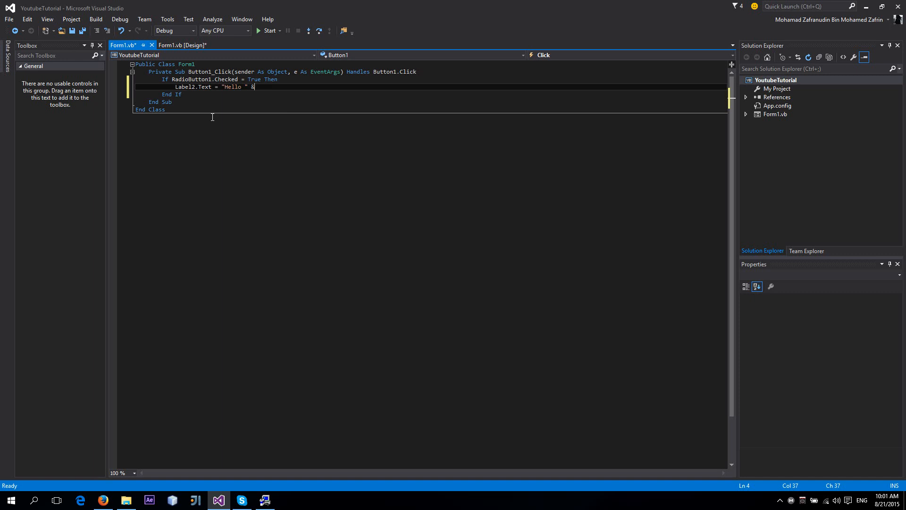
pyautogui.write('textbox')
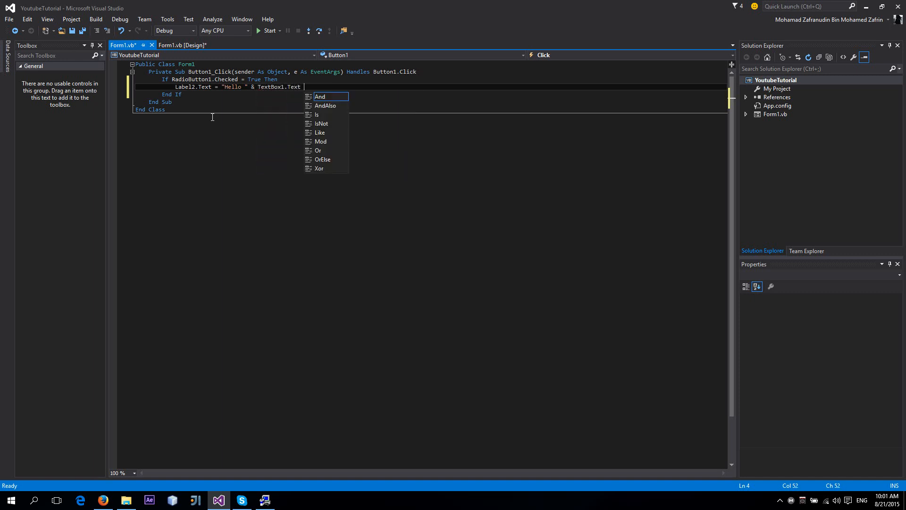
pyautogui.write('& ","')
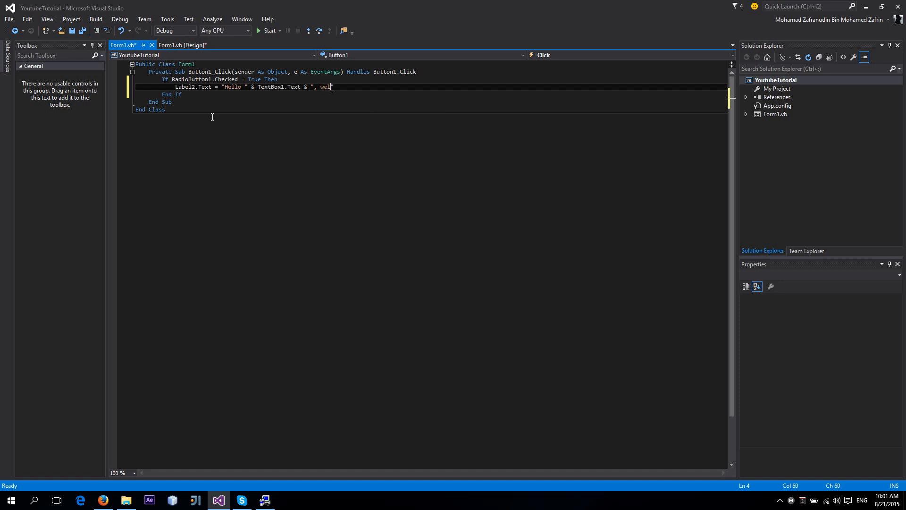
pyautogui.write('nice to meet you b')
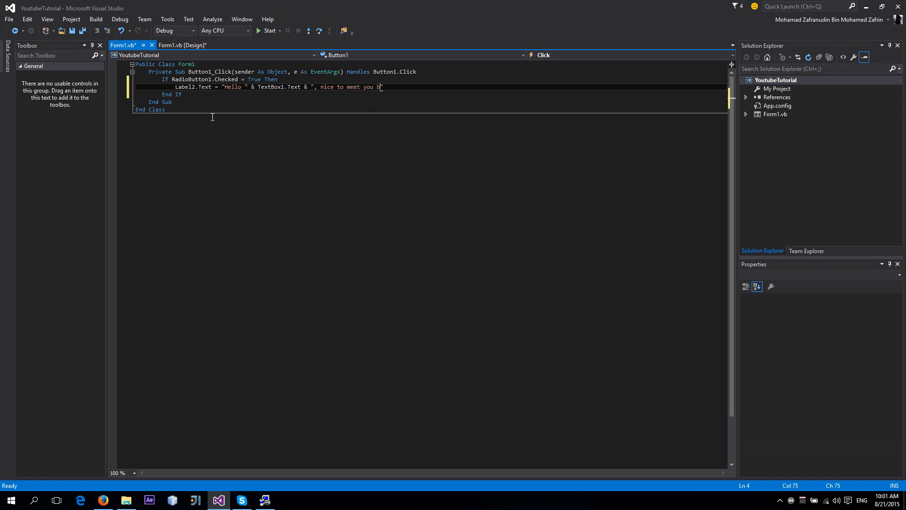
pyautogui.write('oy!')
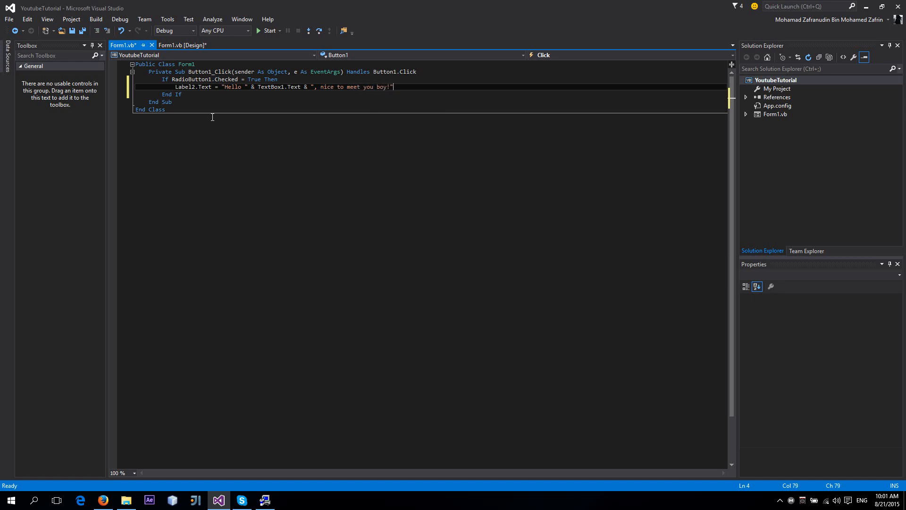
pyautogui.press('enter')
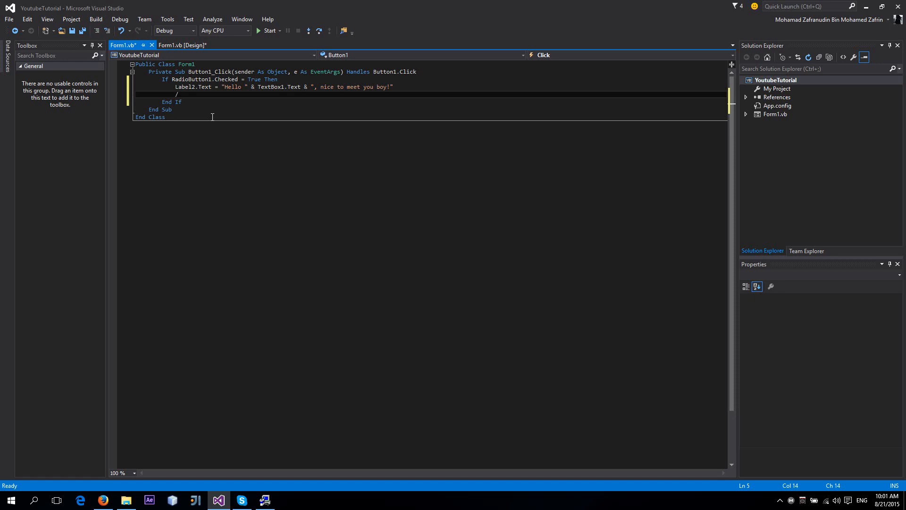
# Step: Add a 'Male comment under the greeting and select TextBox1 in that line
pyautogui.write('Male')
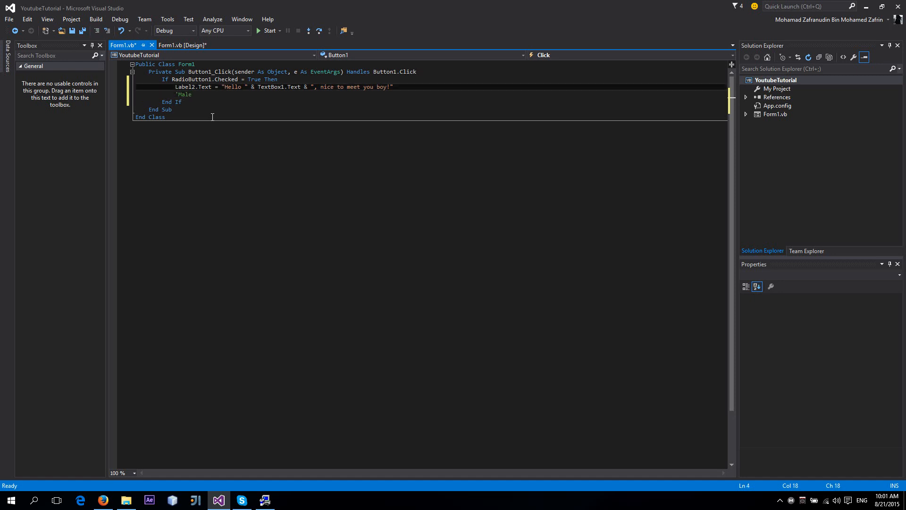
pyautogui.click(257, 87)
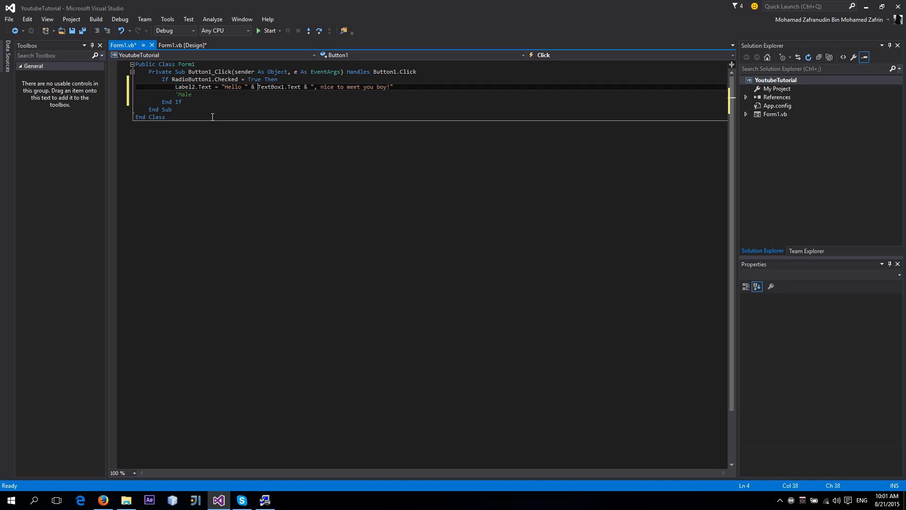
pyautogui.doubleClick(270, 86)
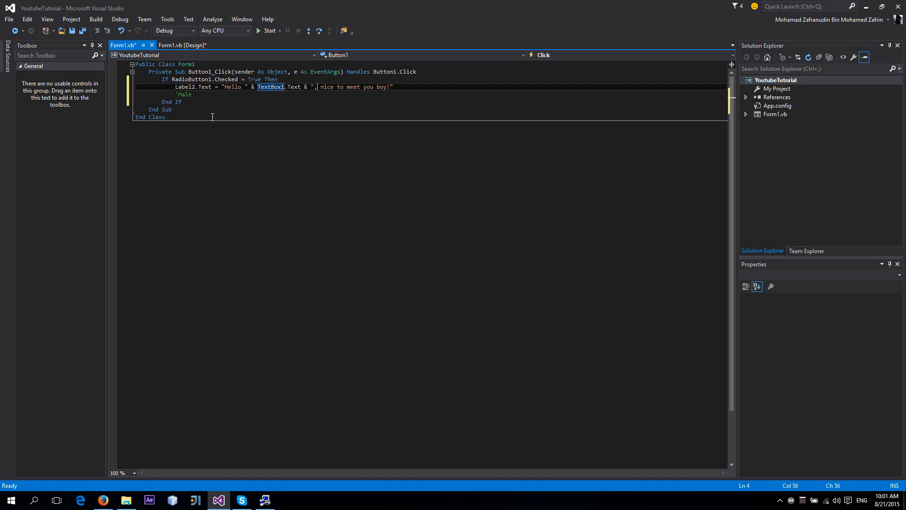
pyautogui.click(315, 86)
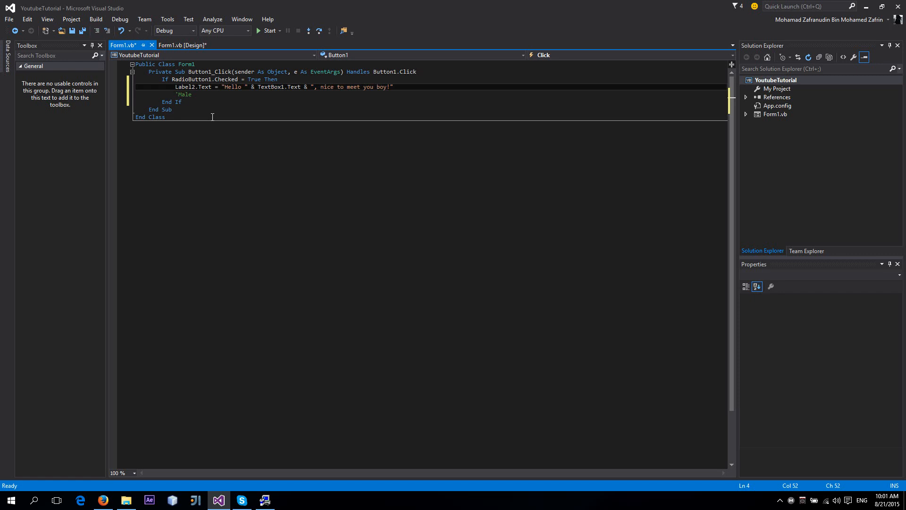
pyautogui.doubleClick(270, 87)
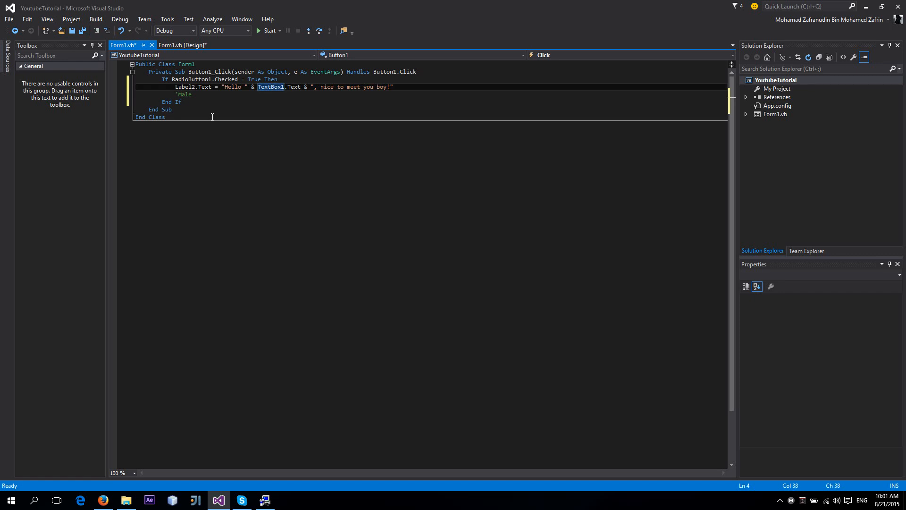
pyautogui.moveTo(182, 45)
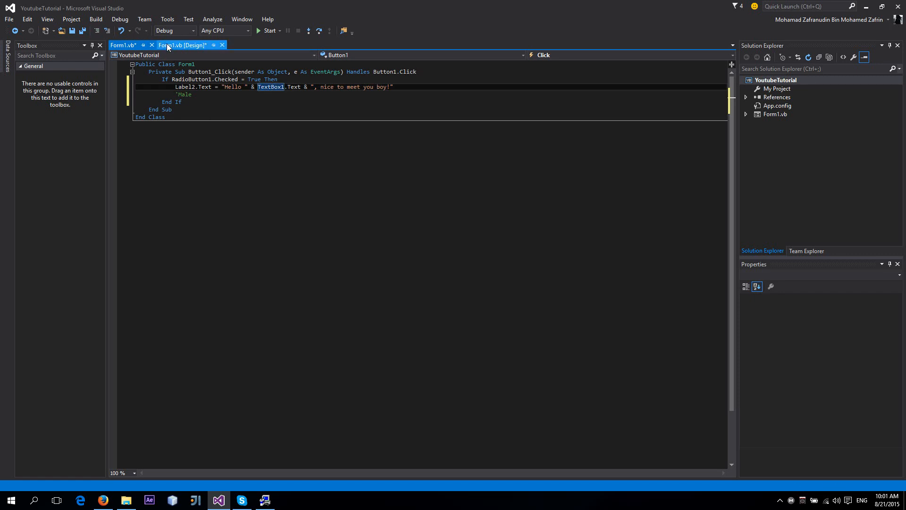
# Step: Inspect the name text box in design view, then return to the Form1.vb code
pyautogui.click(181, 45)
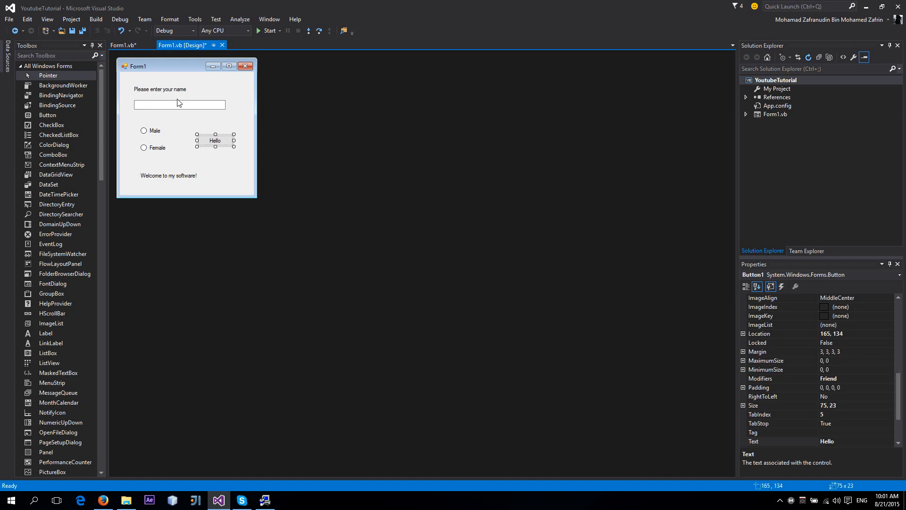
pyautogui.click(179, 105)
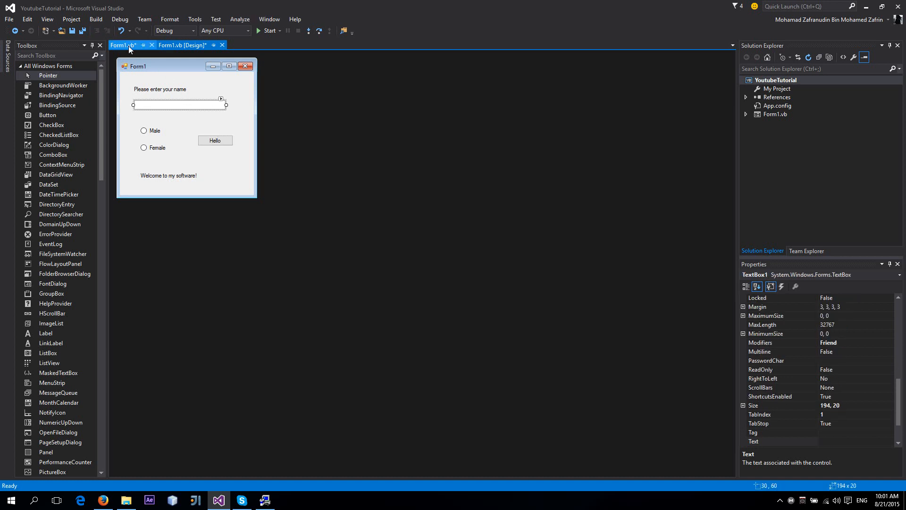
pyautogui.click(122, 45)
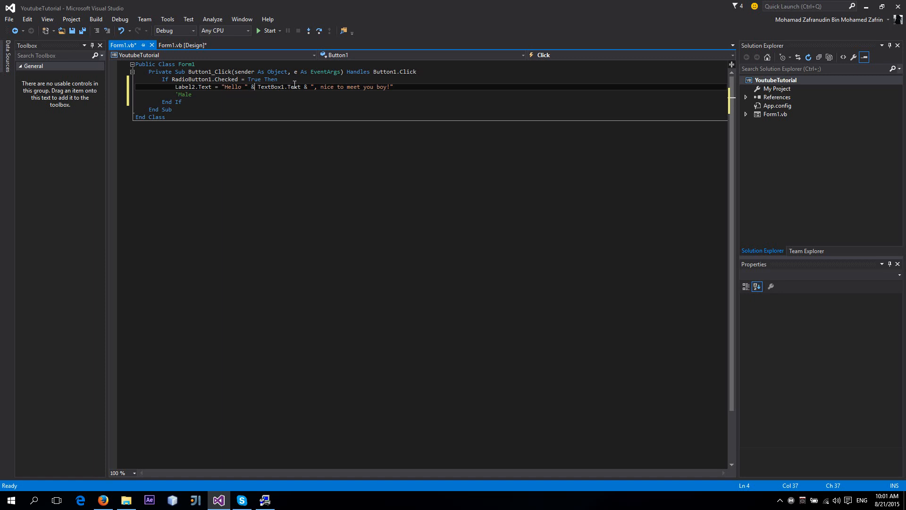
pyautogui.moveTo(315, 87)
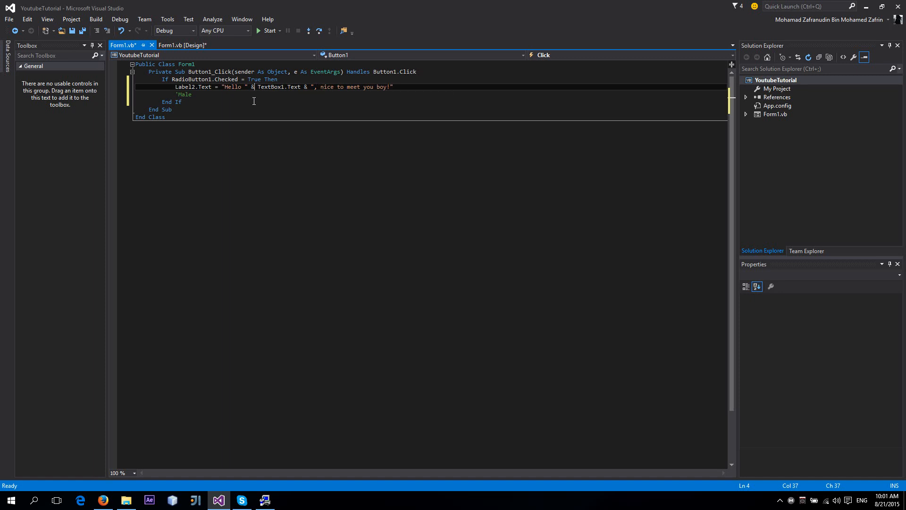
# Step: Add ElseIf RadioButton2.Checked = True with a copy of the greeting ending 'nice to meet you sweetheart!'
pyautogui.press('Return')
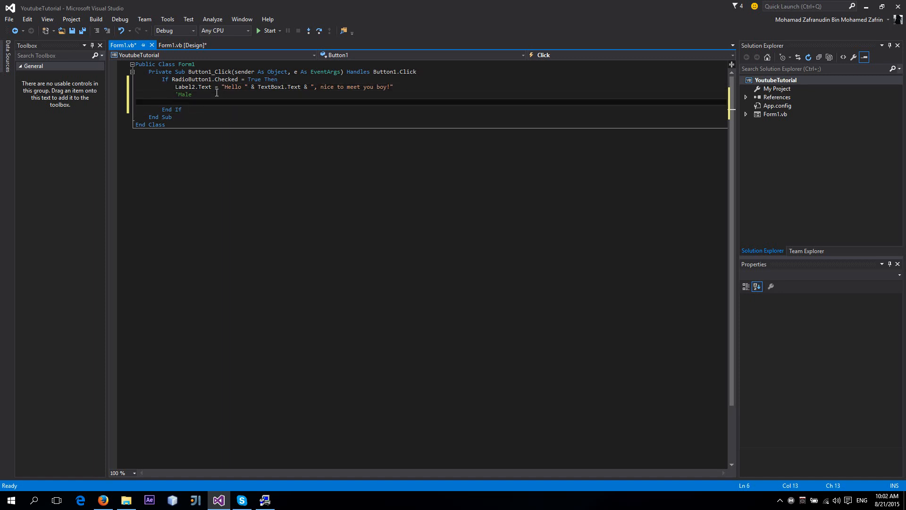
pyautogui.write('Else If')
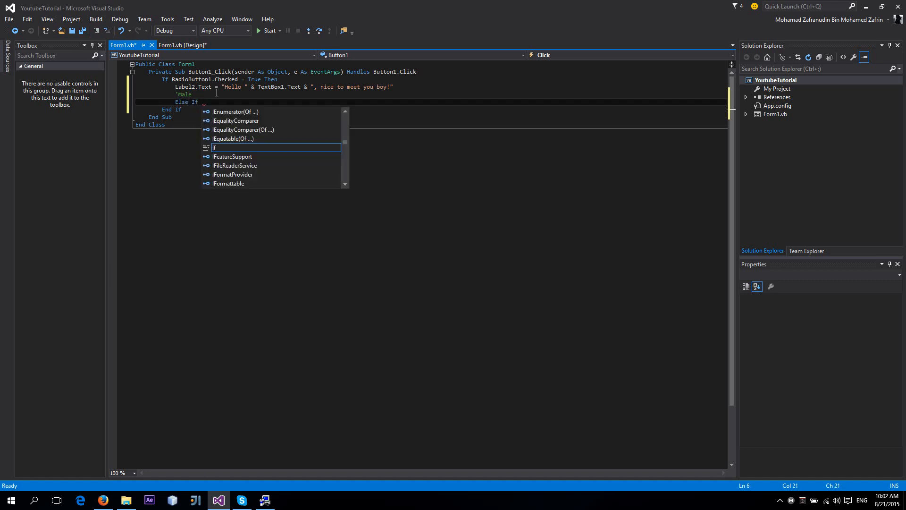
pyautogui.write('radioButton2.Checked = True Then')
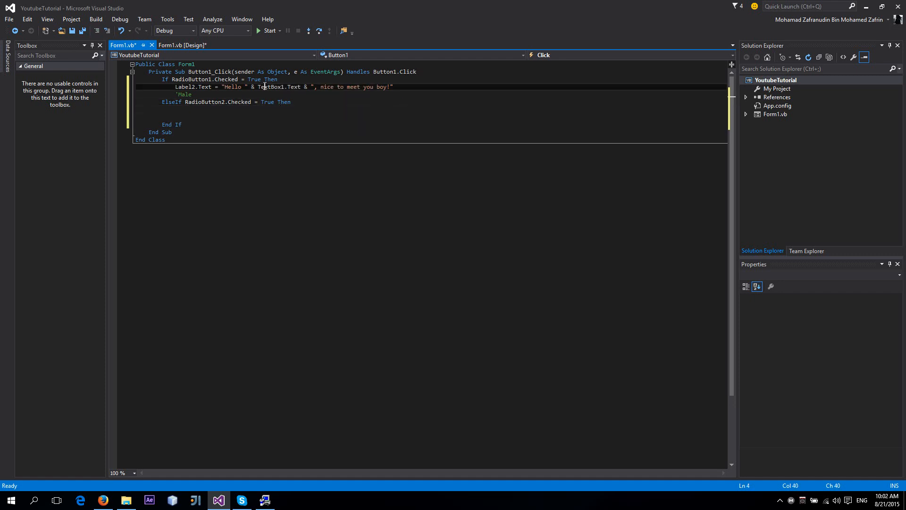
pyautogui.doubleClick(185, 86)
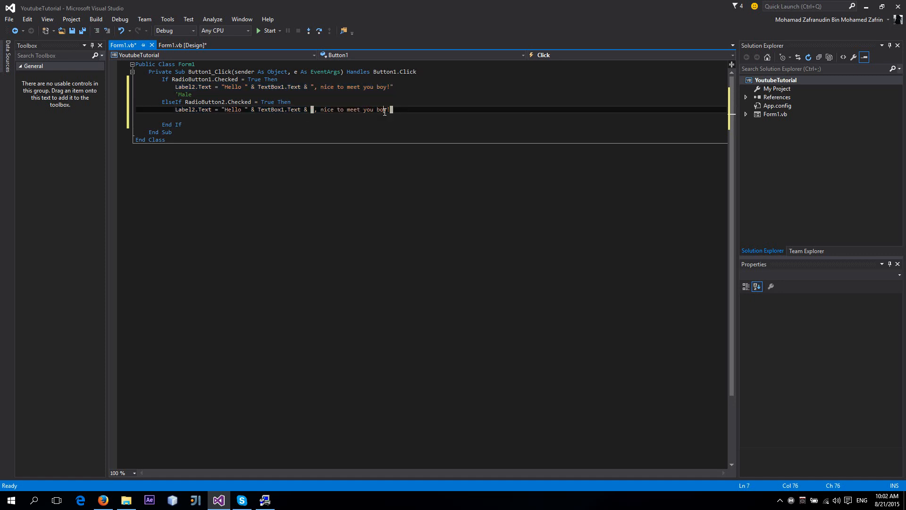
pyautogui.write('sweetheart')
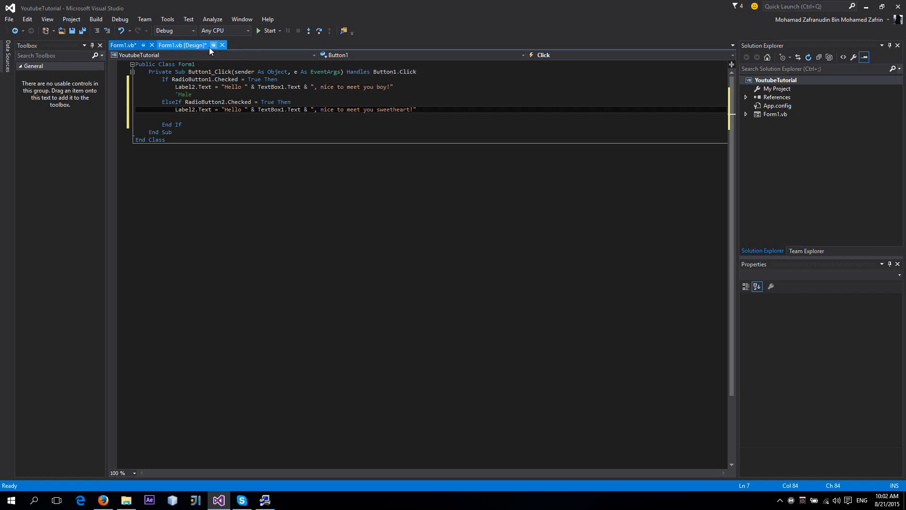
# Step: On the Form1 designer, confirm the control names TextBox1, RadioButton1, RadioButton2 and Label2
pyautogui.click(181, 45)
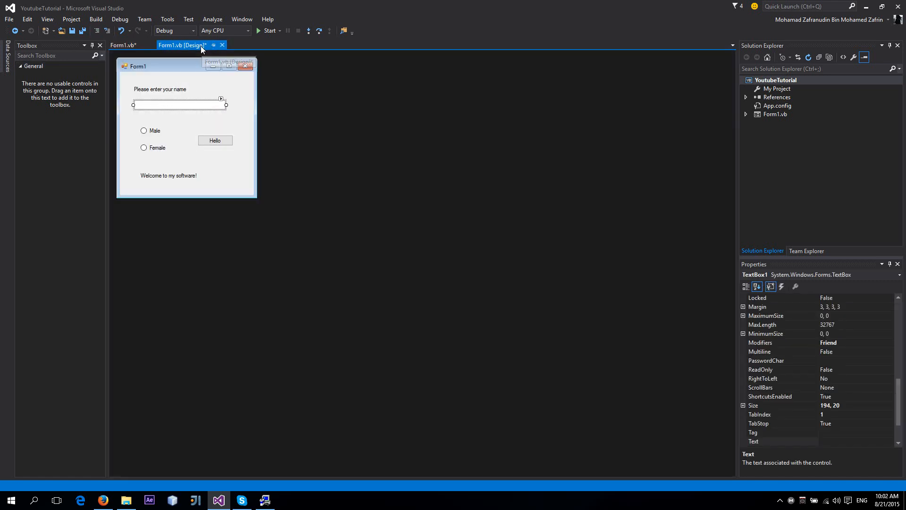
pyautogui.click(123, 45)
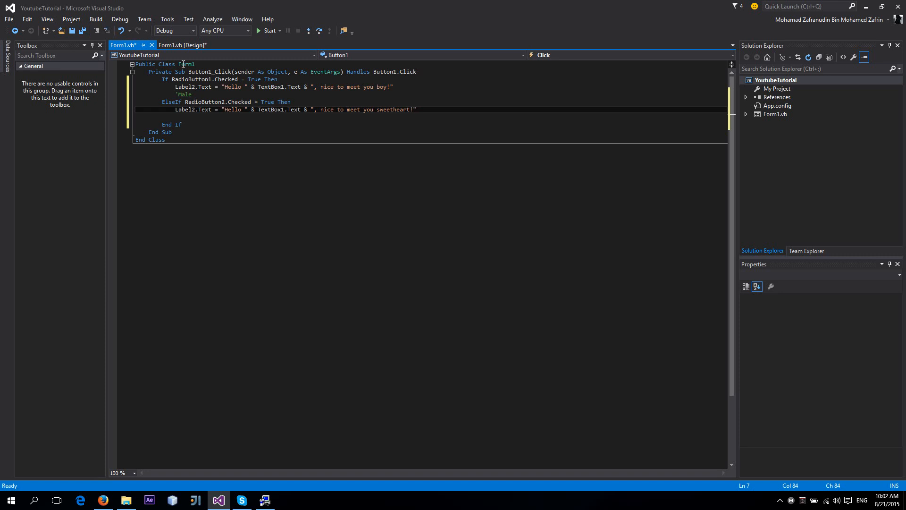
pyautogui.moveTo(182, 45)
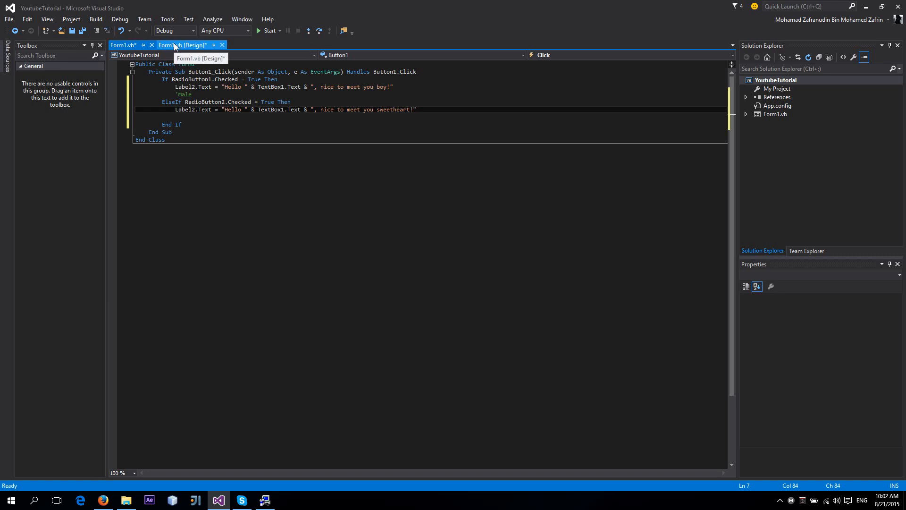
pyautogui.click(183, 45)
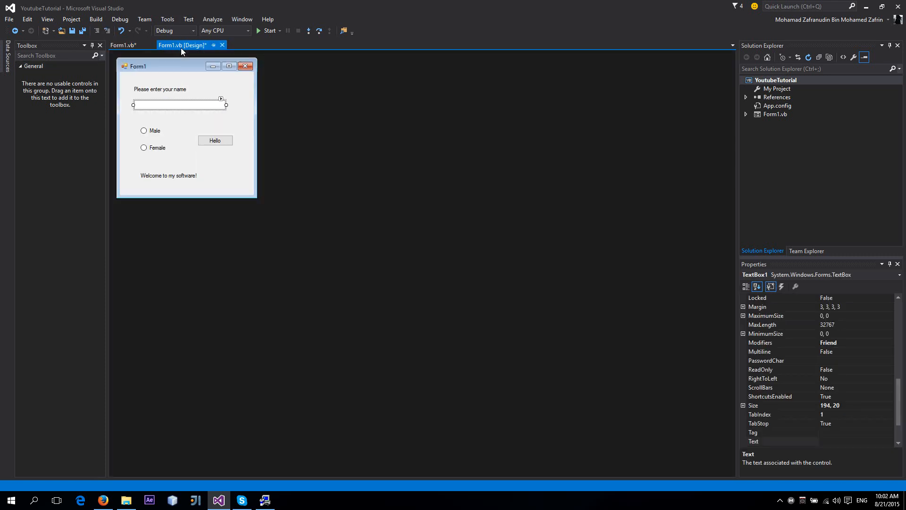
pyautogui.click(160, 88)
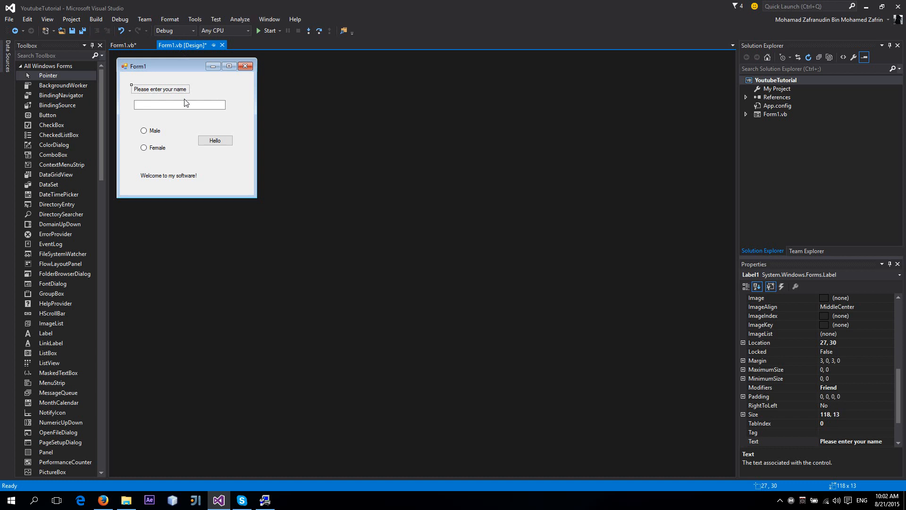
pyautogui.click(179, 105)
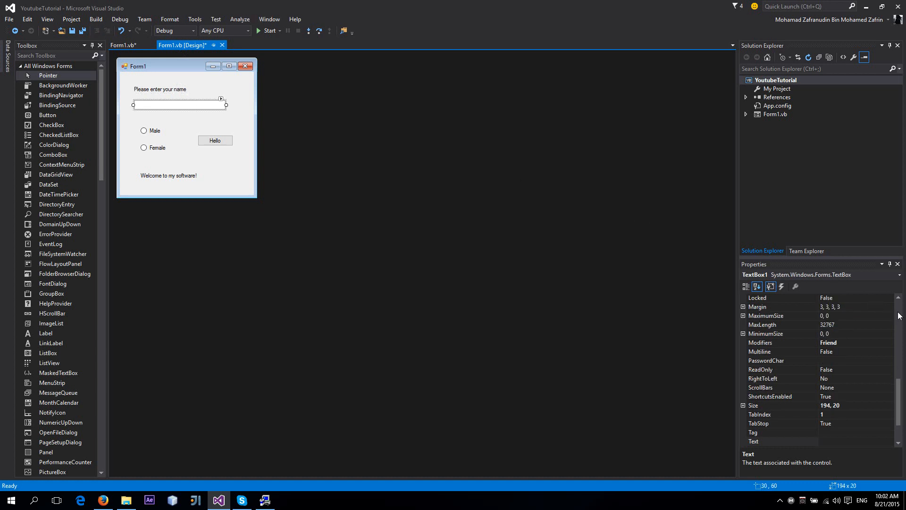
pyautogui.scroll(3)
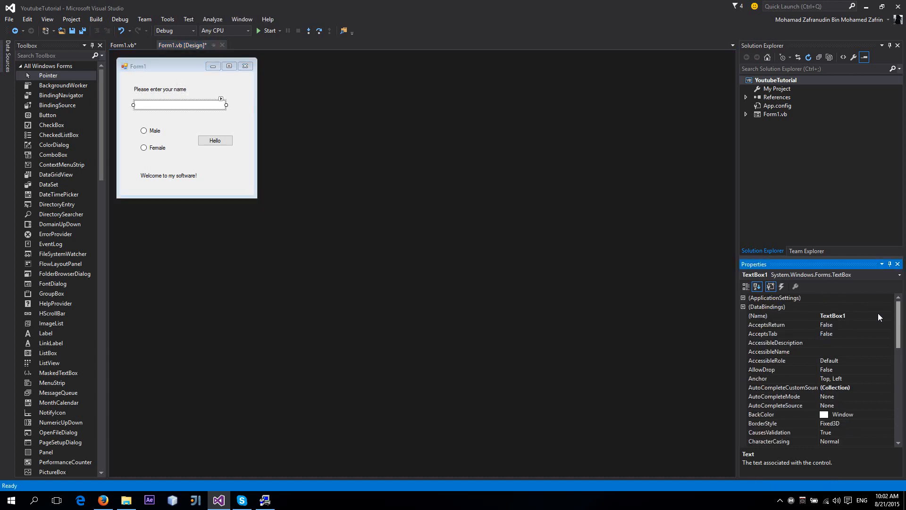
pyautogui.click(780, 316)
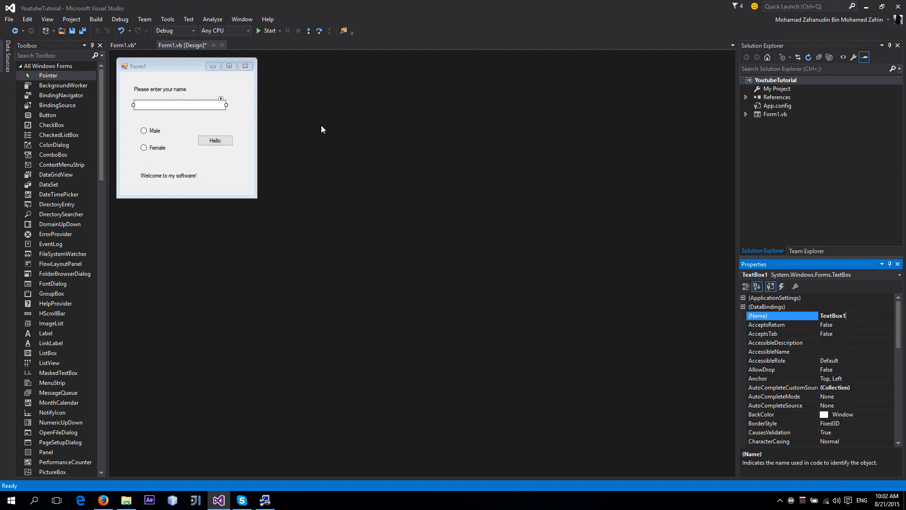
pyautogui.click(152, 131)
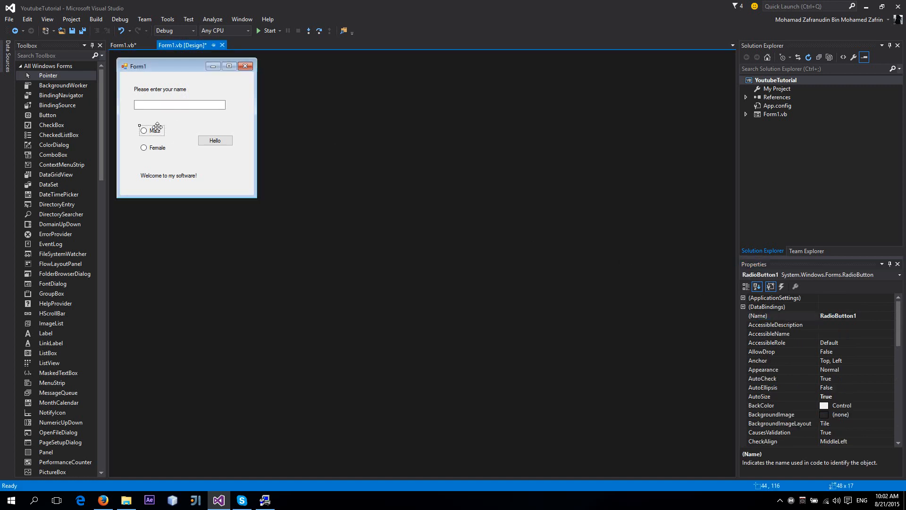
pyautogui.click(154, 147)
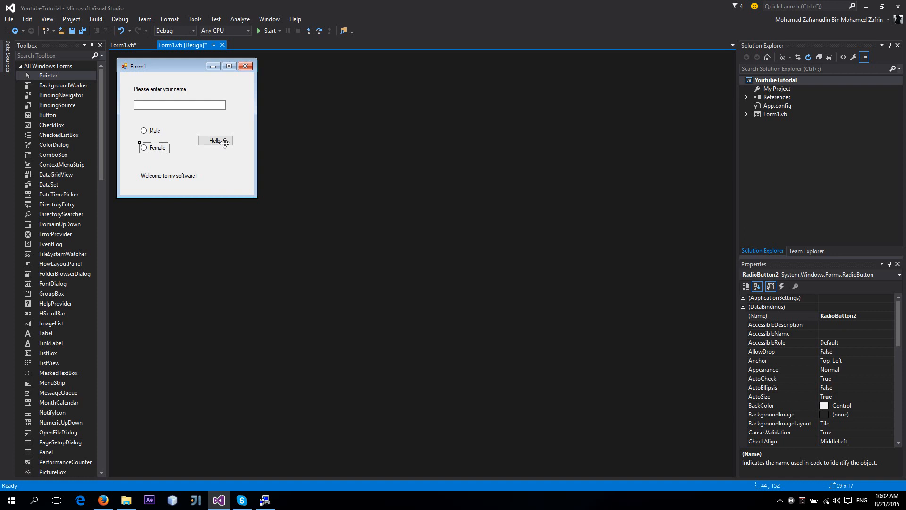
pyautogui.click(168, 175)
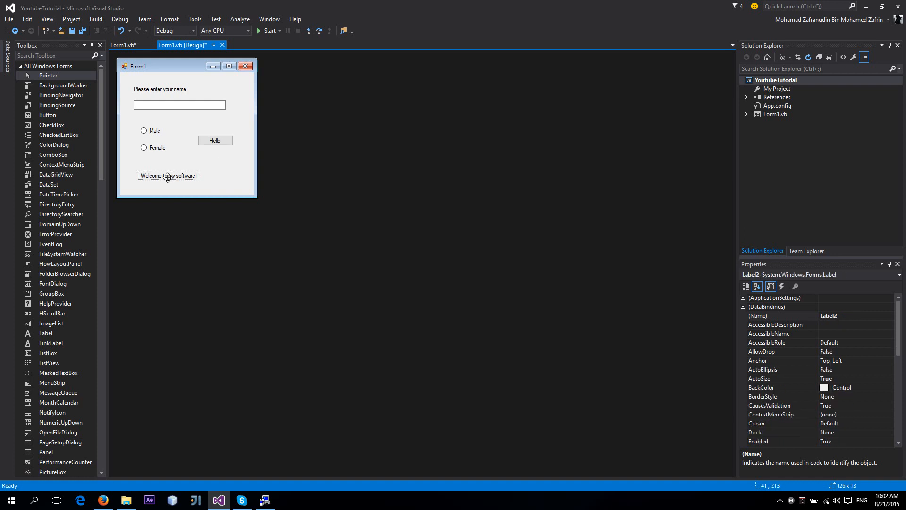
pyautogui.moveTo(176, 160)
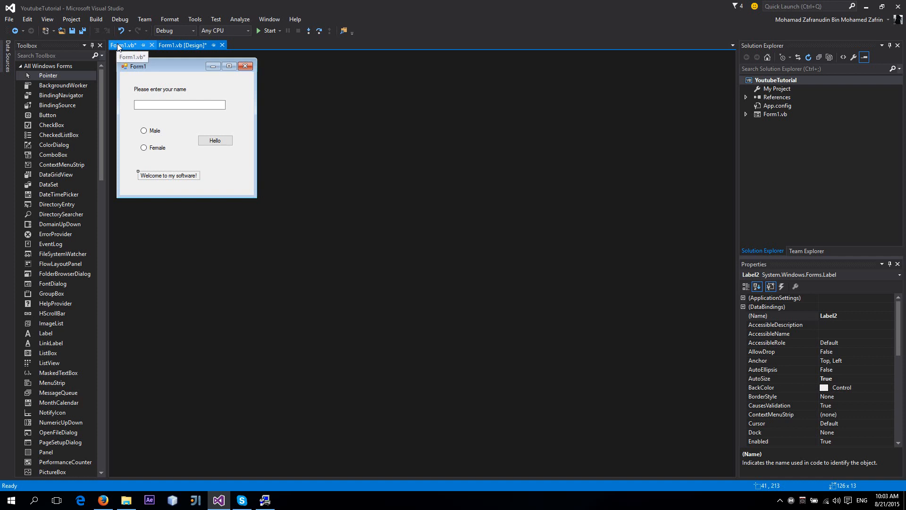
# Step: Add a blank line around End If in the Button1 handler, then show the designer
pyautogui.click(123, 45)
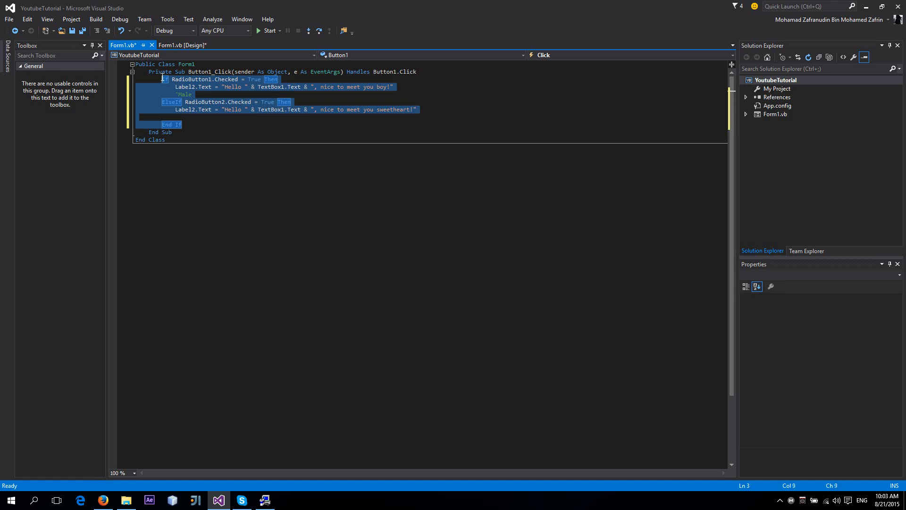
pyautogui.click(176, 118)
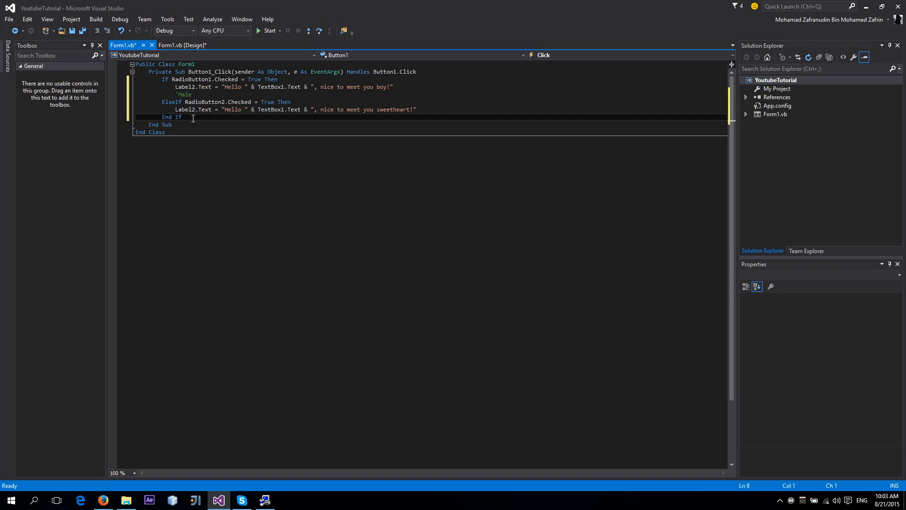
pyautogui.press('enter')
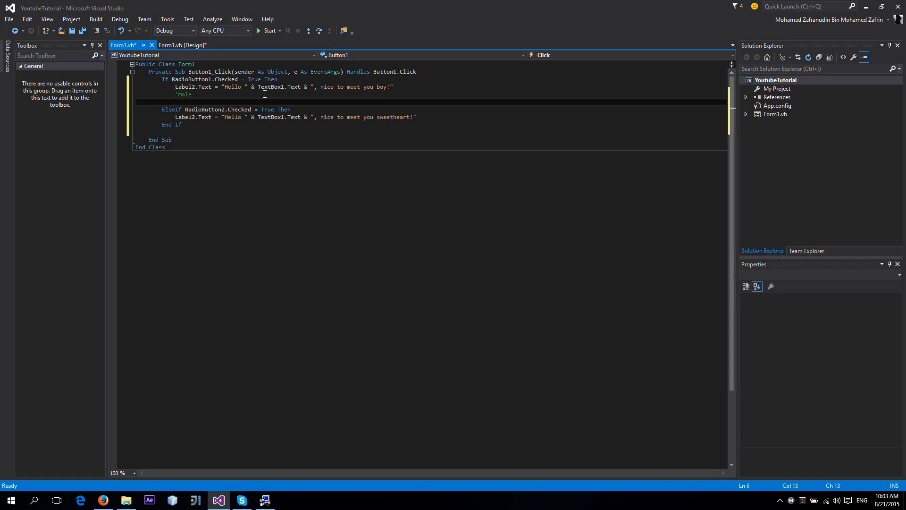
pyautogui.click(182, 45)
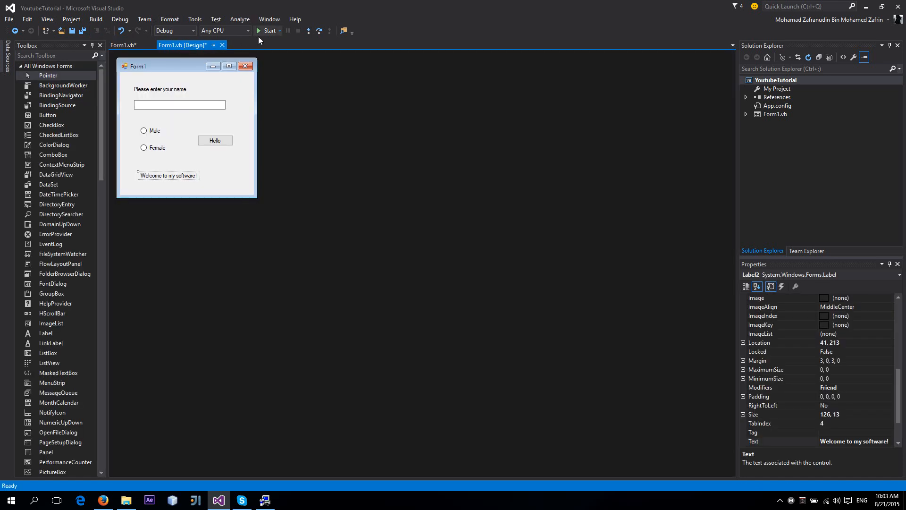
# Step: Run the app and greet 'Zafran' with Male selected, getting the boy message
pyautogui.click(266, 31)
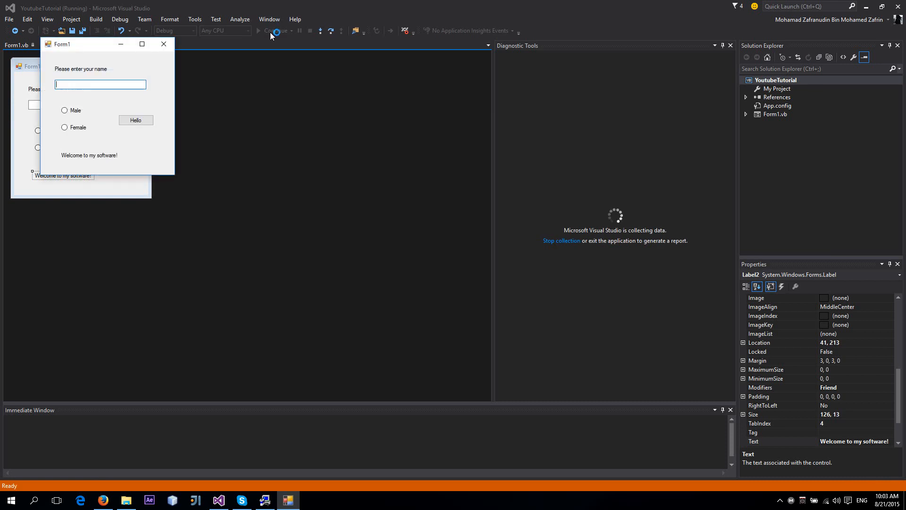
pyautogui.click(258, 31)
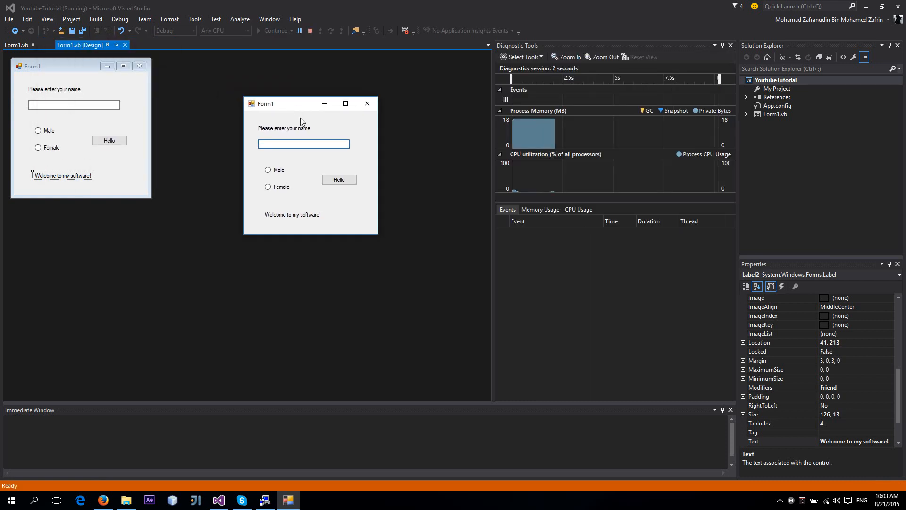
pyautogui.write('Zafran')
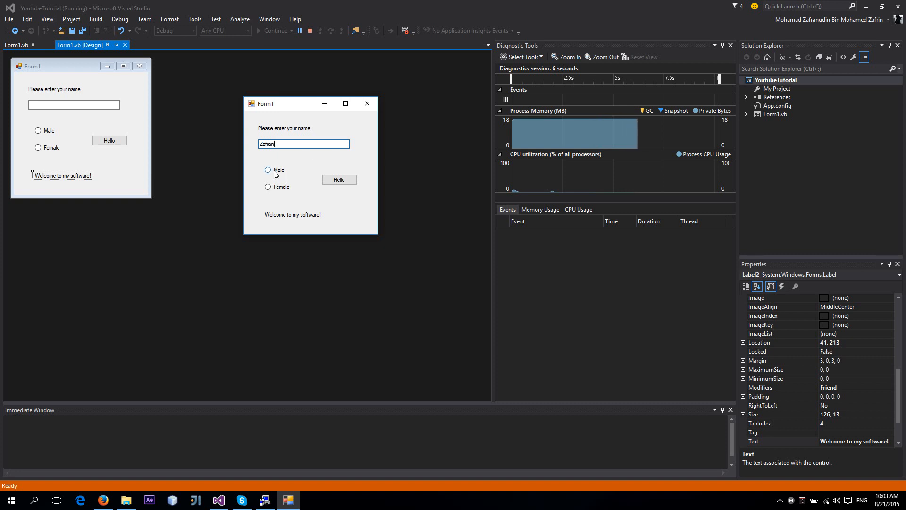
pyautogui.click(340, 180)
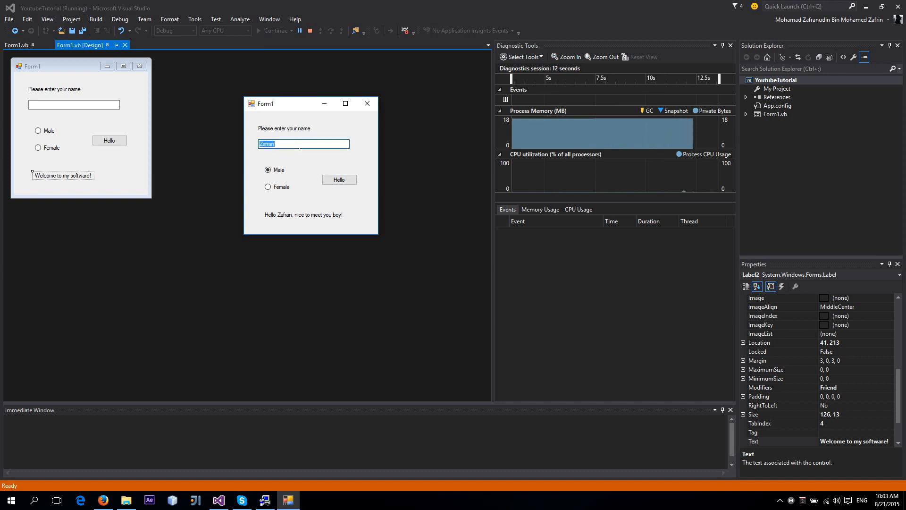
# Step: Greet 'Maya' with Female selected, getting the sweetheart message
pyautogui.write('Maya')
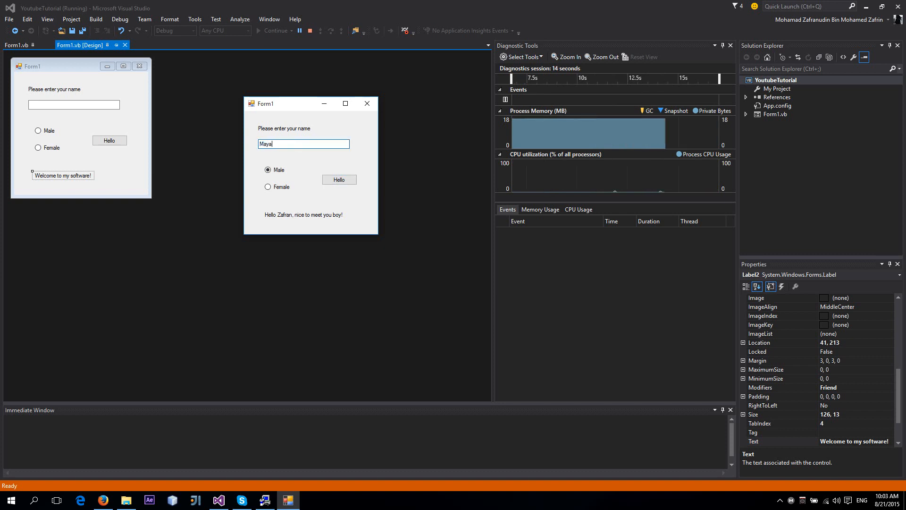
pyautogui.click(267, 187)
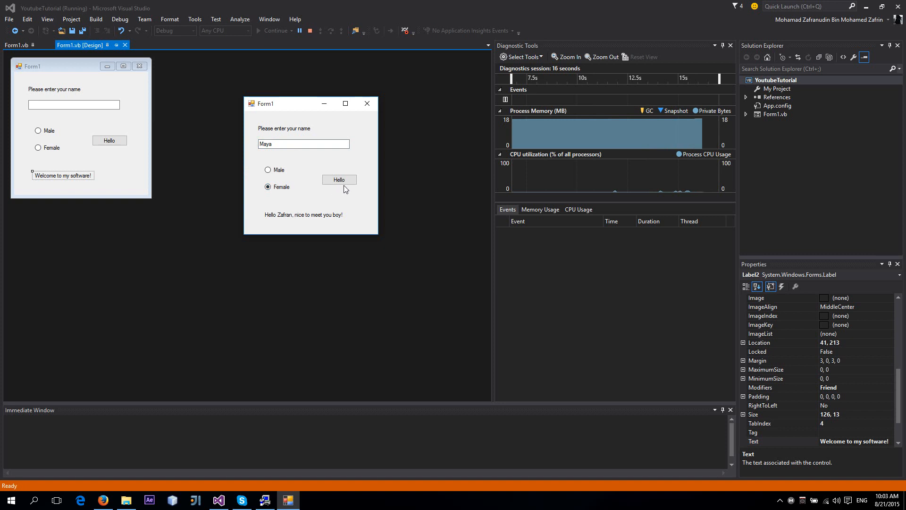
pyautogui.click(340, 180)
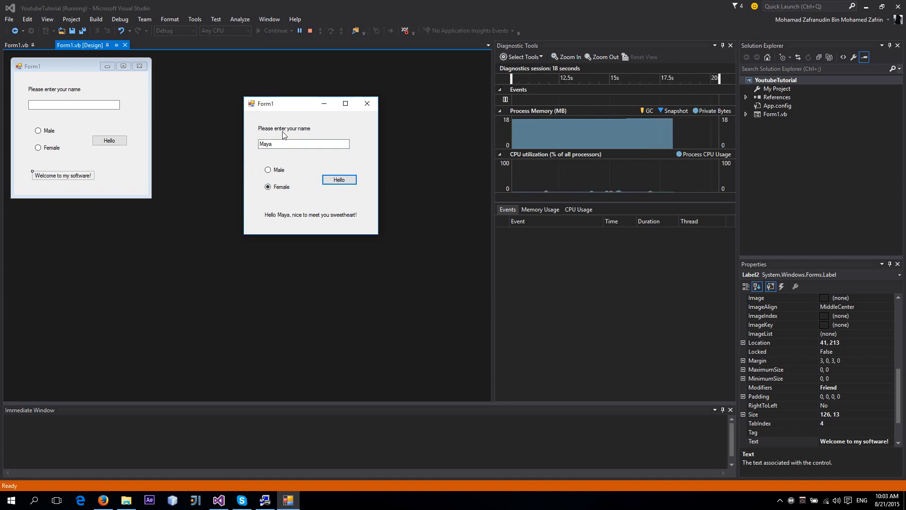
pyautogui.moveTo(297, 134)
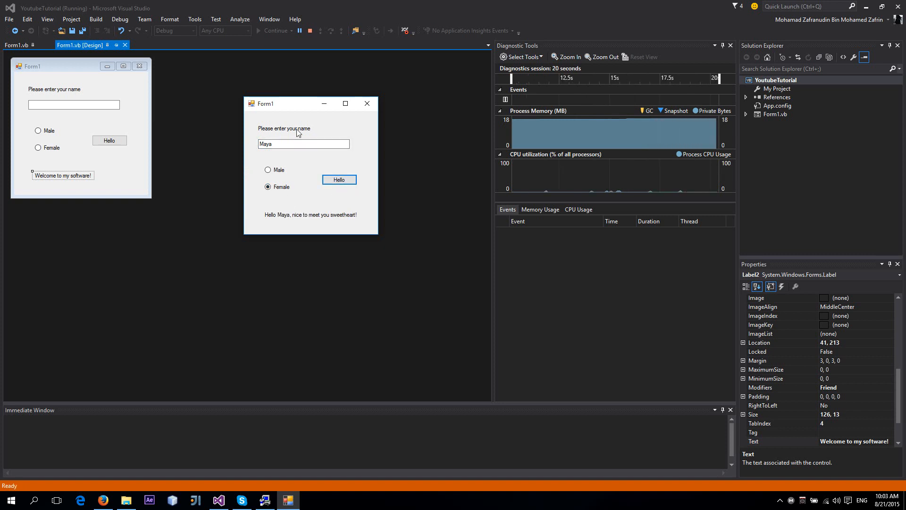